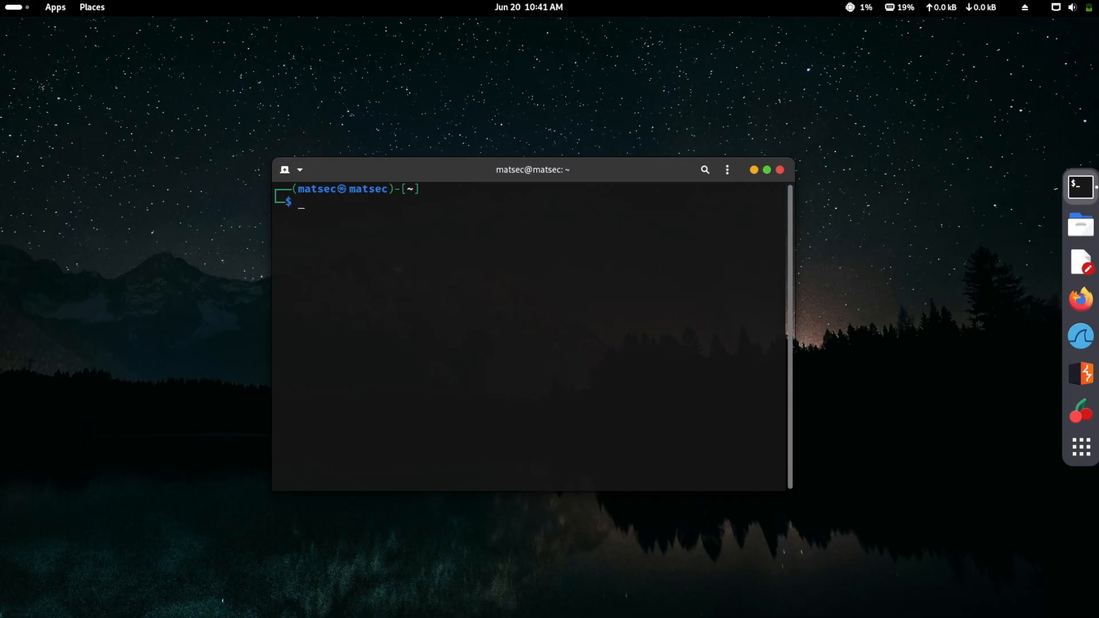
Install fish with apt, make /usr/bin/fish the default shell via chsh, and start fish
text(sudo apt install kali-desktop-gnome -y)
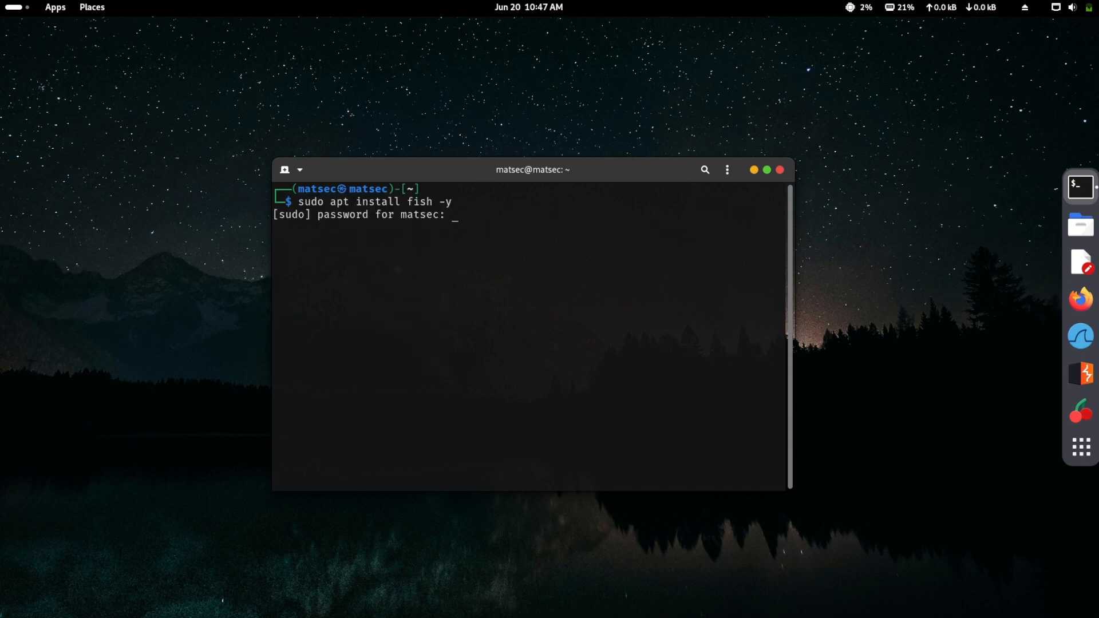
key(Return)
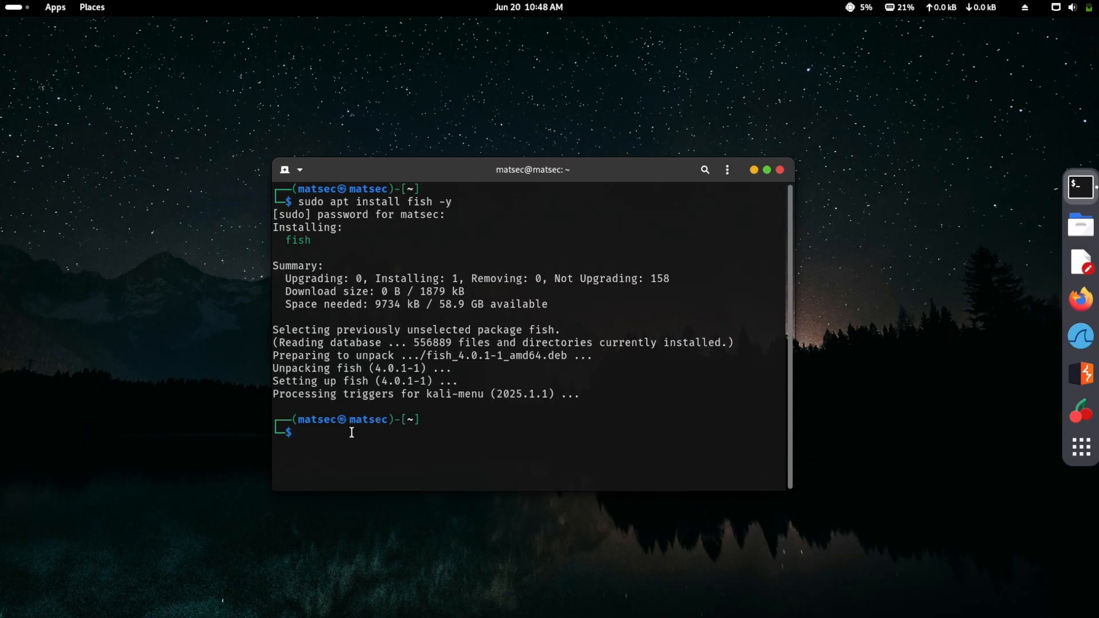
text(chsh -s /usr/bin/fish)
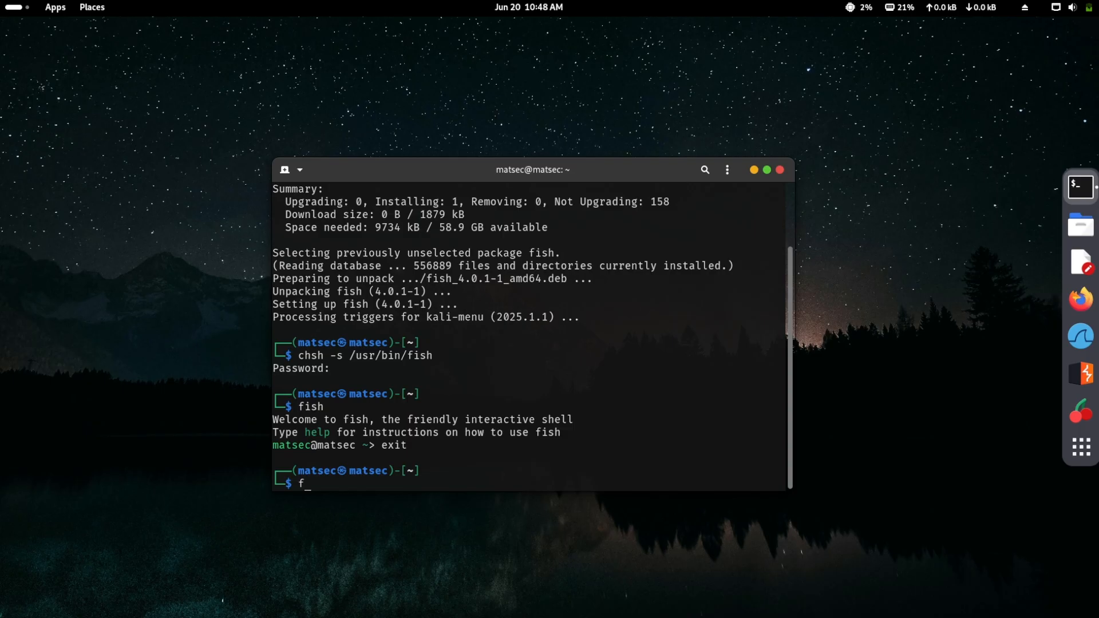
text(ish)
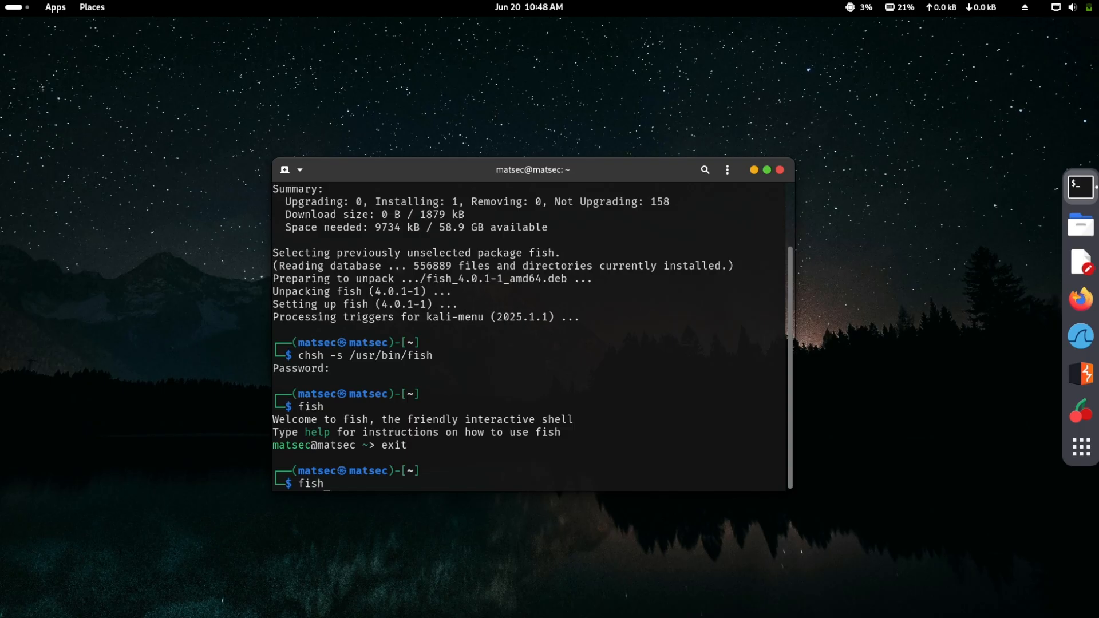
key(Return)
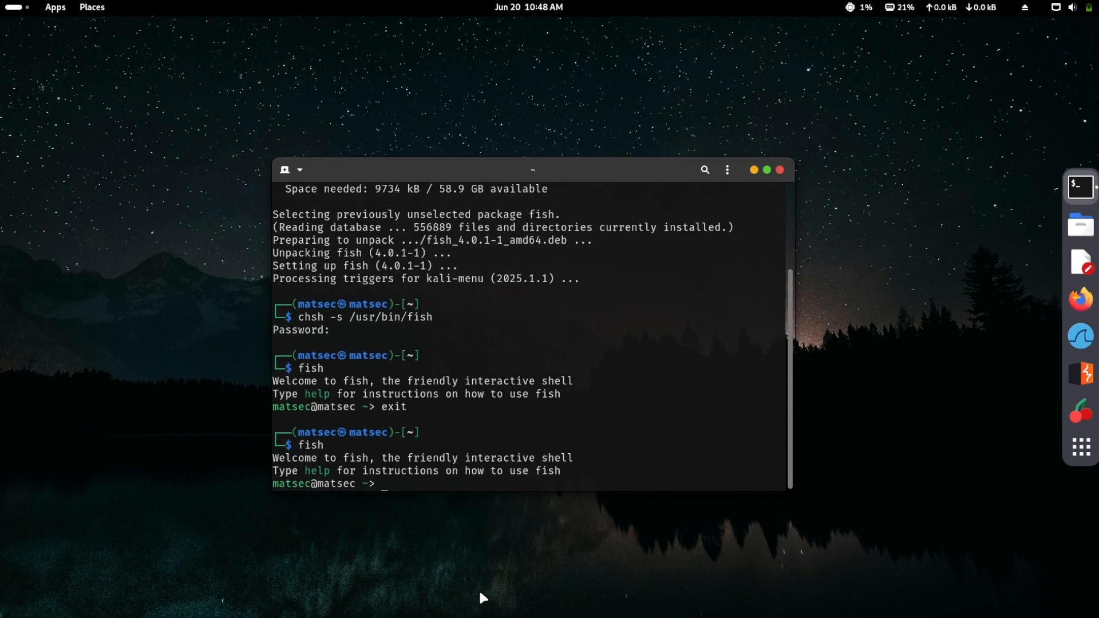
mouse_move(550, 472)
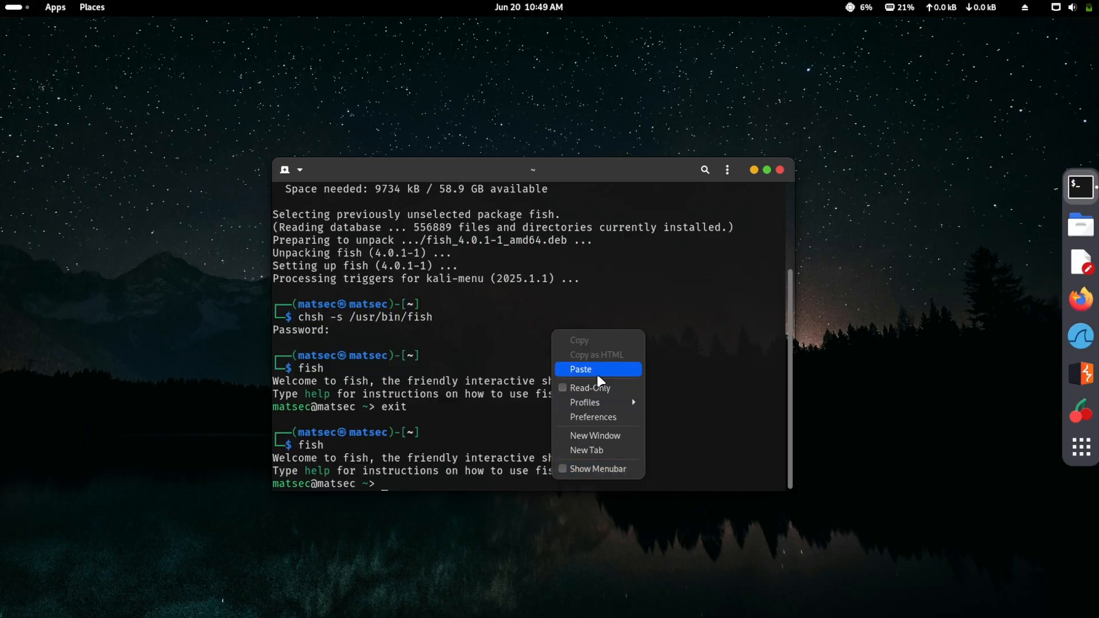
Download oh-my-posh, make /usr/local/bin/oh-my-posh executable, and create ~/.local/share/fonts
click(580, 369)
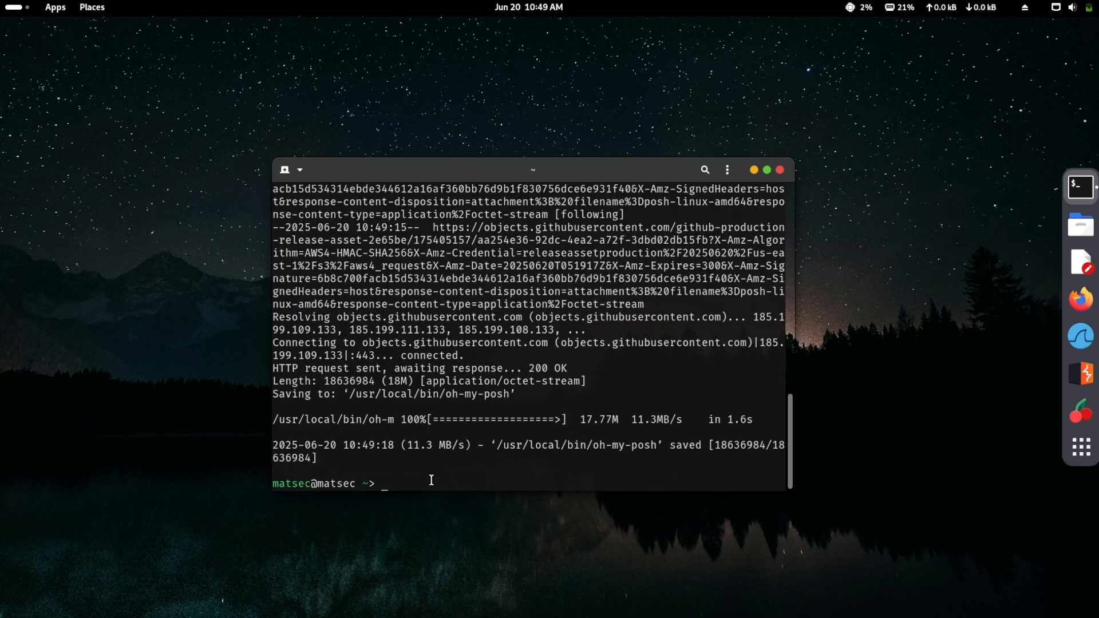
text(sudo chmod +x /usr/local/bin/oh-my-posh)
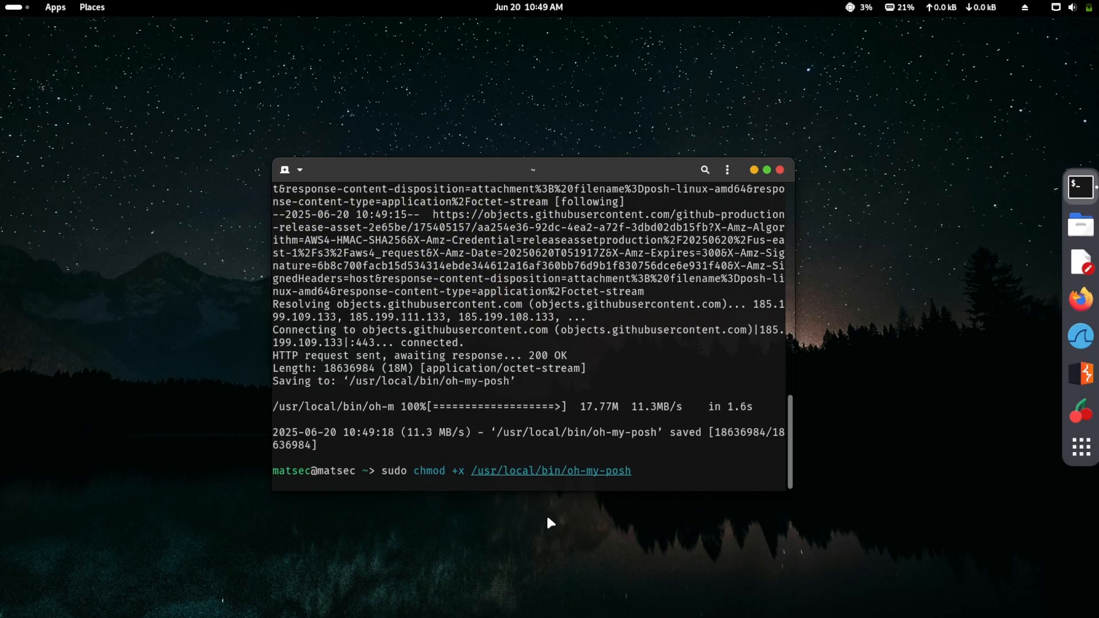
key(Return)
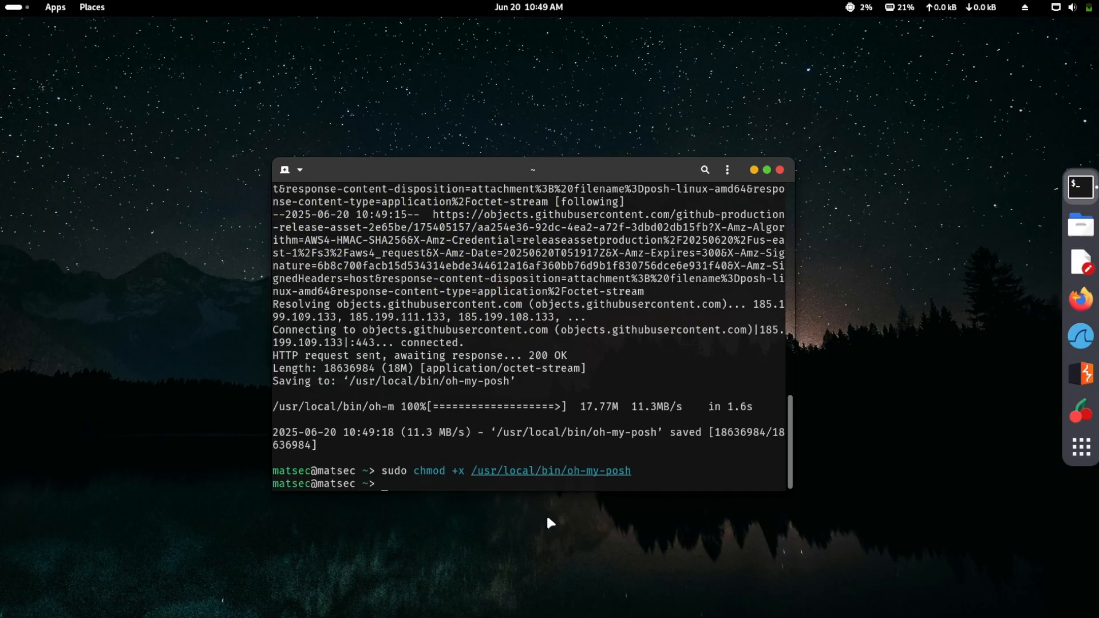
text(mkdir -p $HOME/.local/share/fonts)
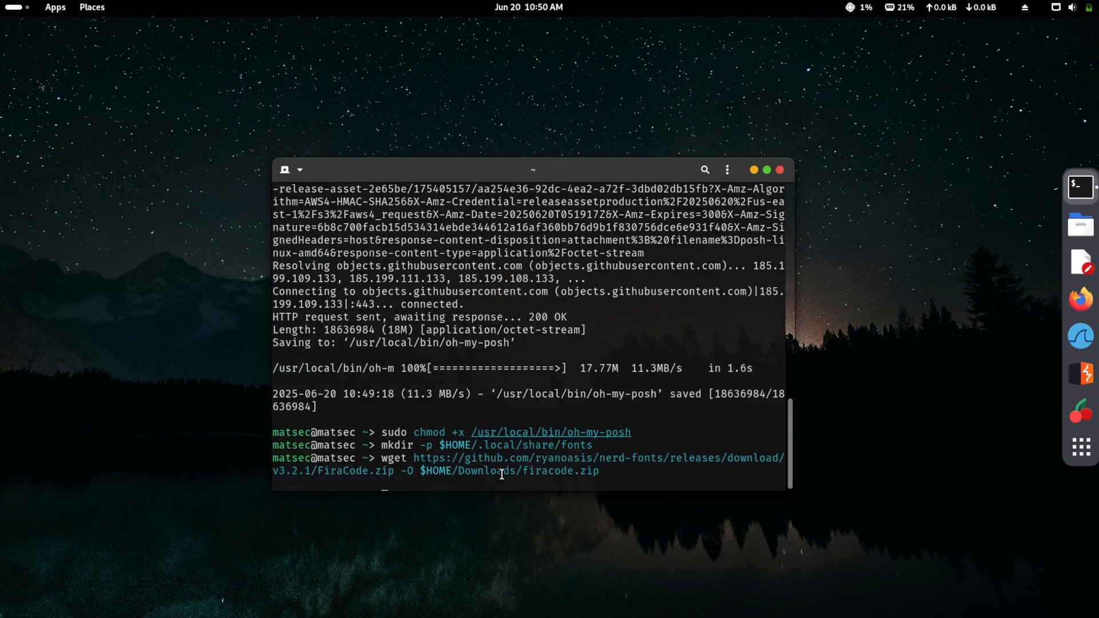
mouse_move(620, 475)
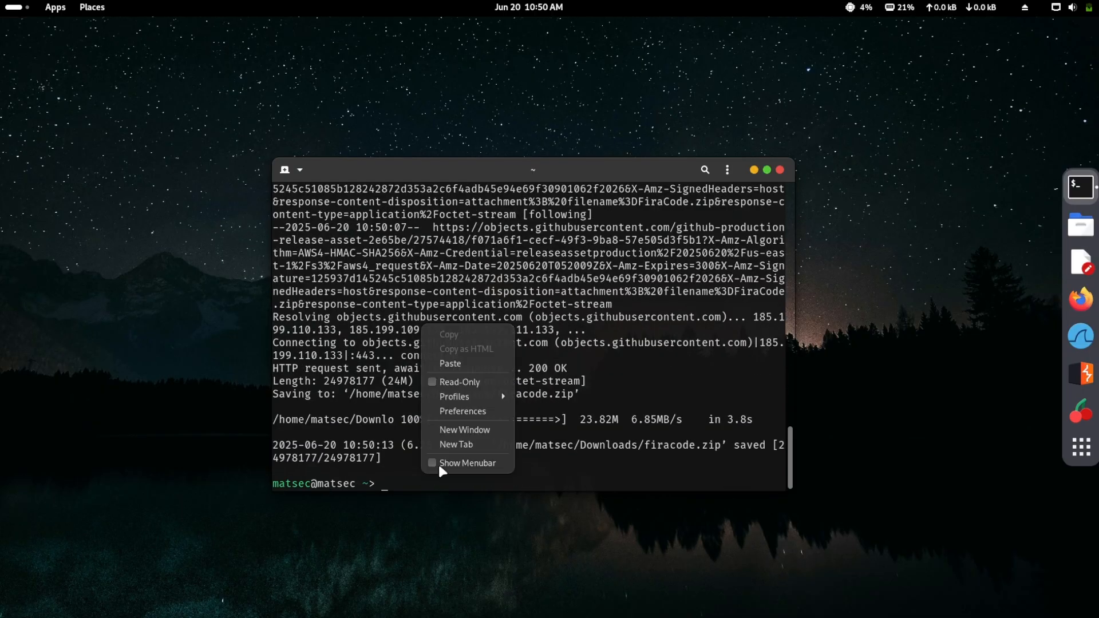
Unzip firacode.zip into ~/.local/share/fonts, rebuild the cache with fc-cache -f -v, then install gnome-tweaks
text(unzip $HOME/Downloads/firacode.zip -d $HOME/.local/share/fonts)
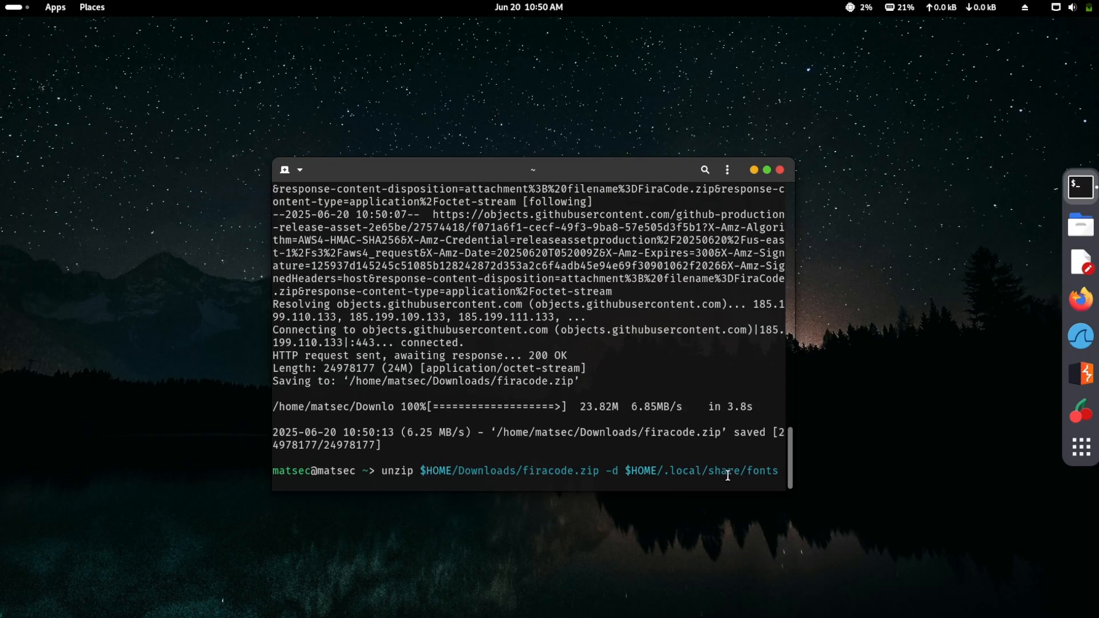
mouse_move(561, 486)
text(A)
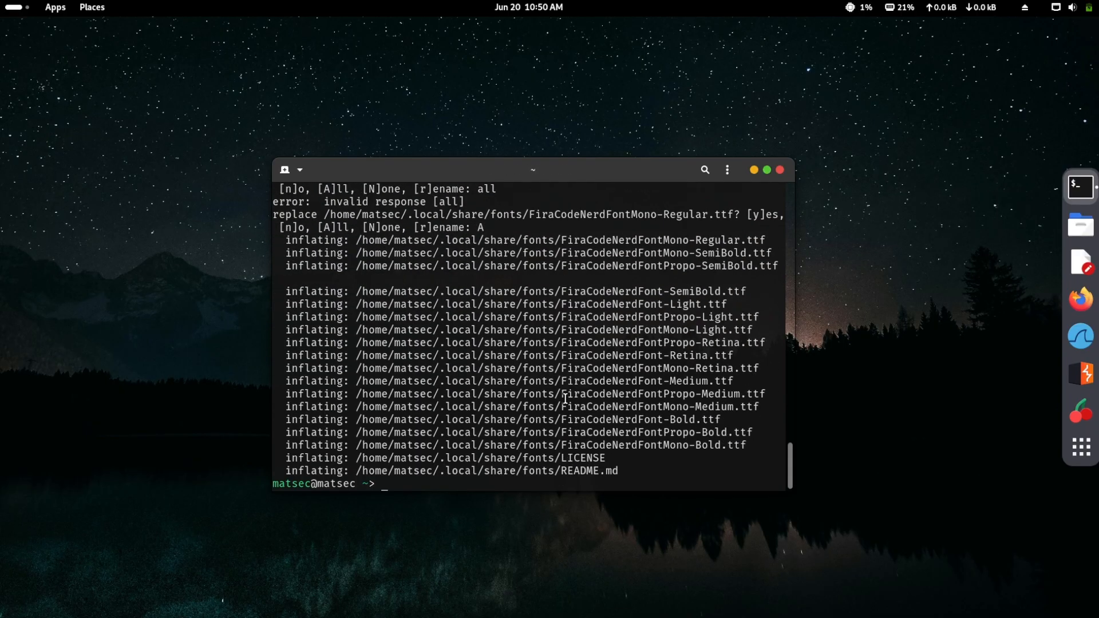
text(fc-cache -f -v)
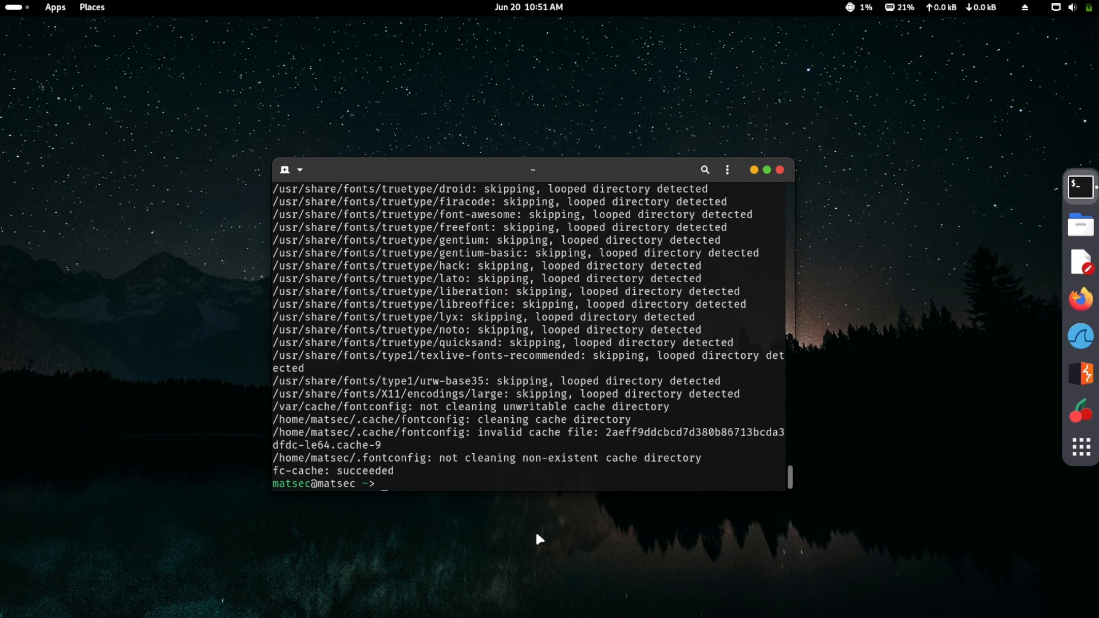
text(sudo apt install gnome-tweaks -y)
text(mkdir ~/.poshthemes)
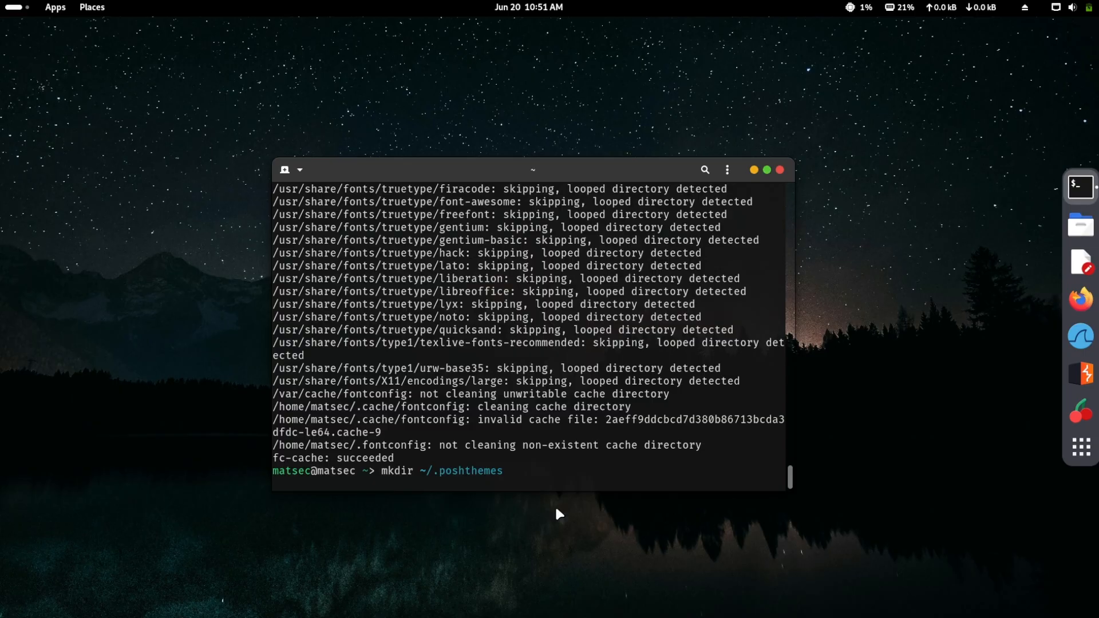
Download themes.zip, extract it into ~/.poshthemes, grant u+rw on the JSON themes, and remove the zip
text(wget https://github.com/JanDeDobbeleer/oh-my-posh/releases/latest/download/themes.zip -O ~/.poshthemes/themes.zip)
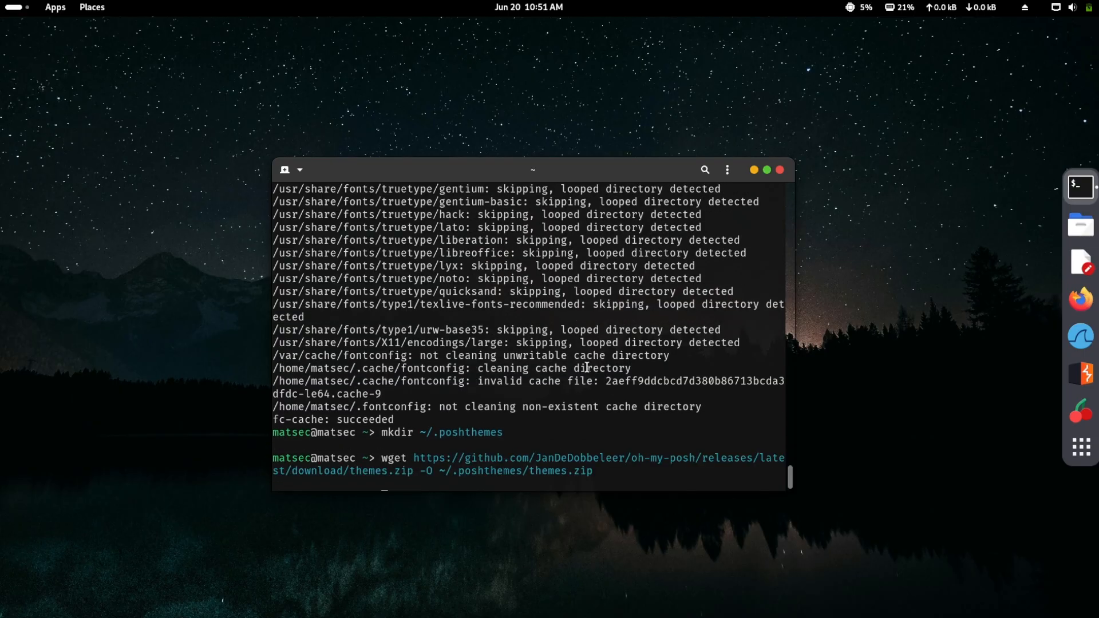
mouse_move(494, 477)
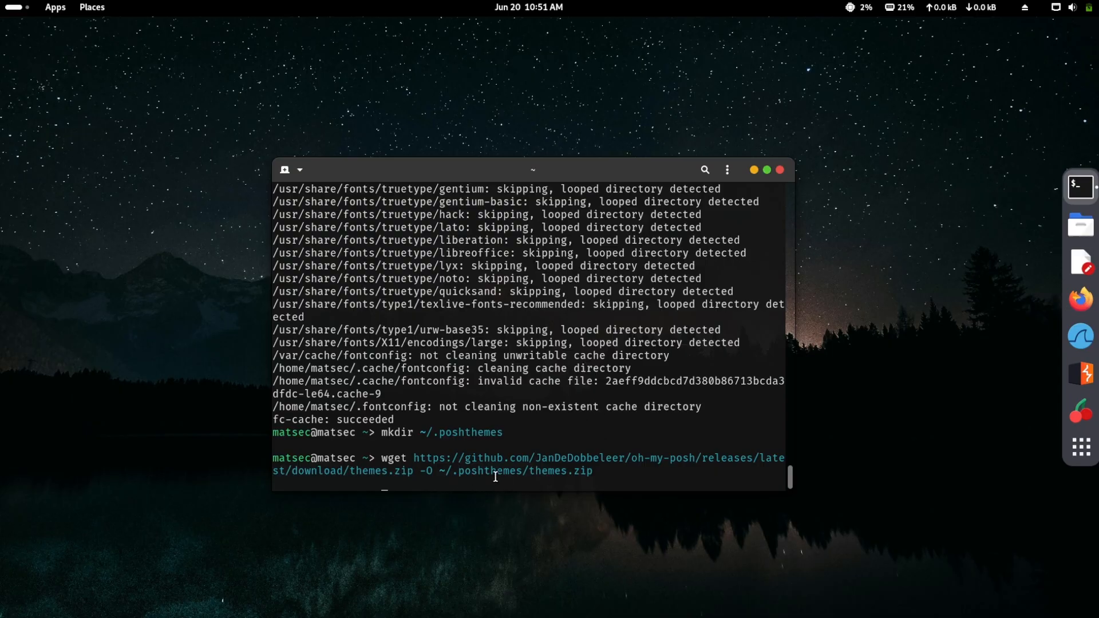
mouse_move(619, 474)
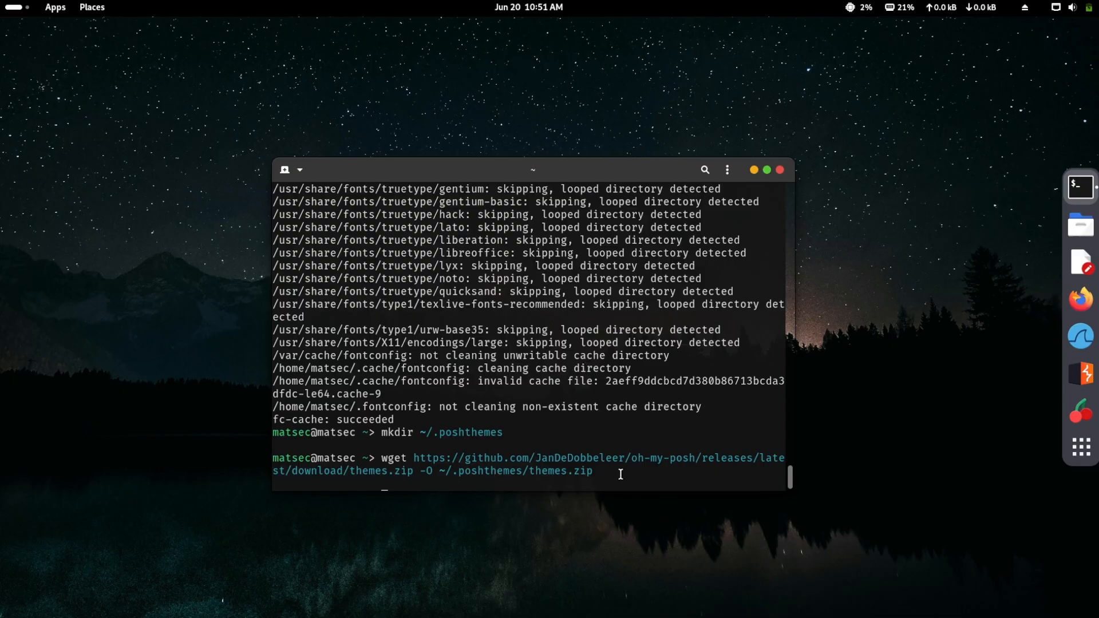
key(Return)
text(unzip ~/.poshthemes/themes.zip -d ~/.poshthemes)
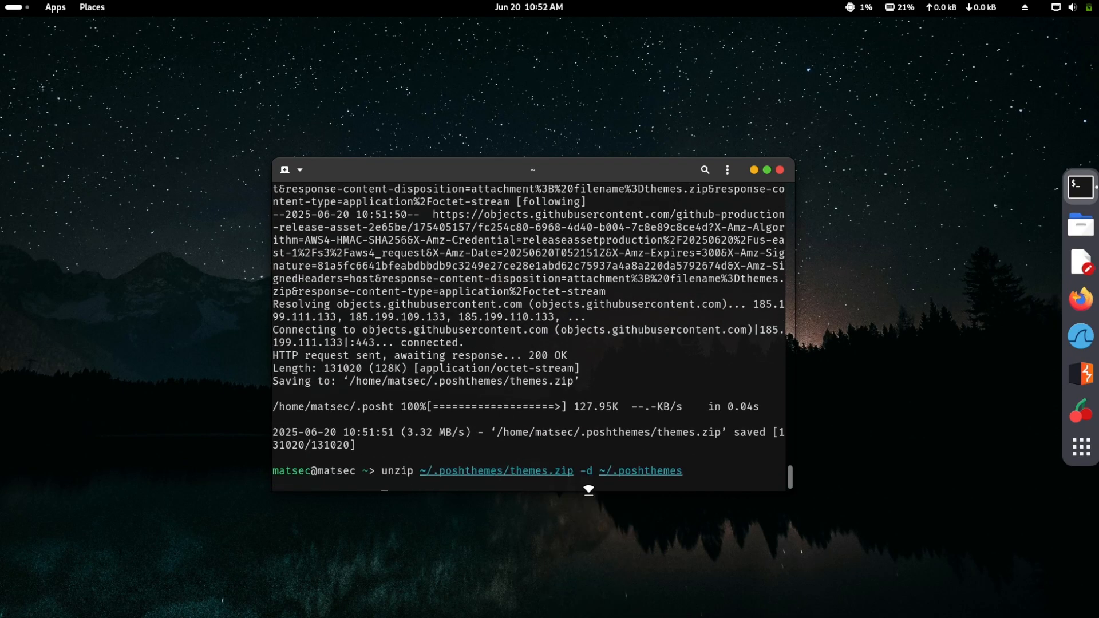
key(Return)
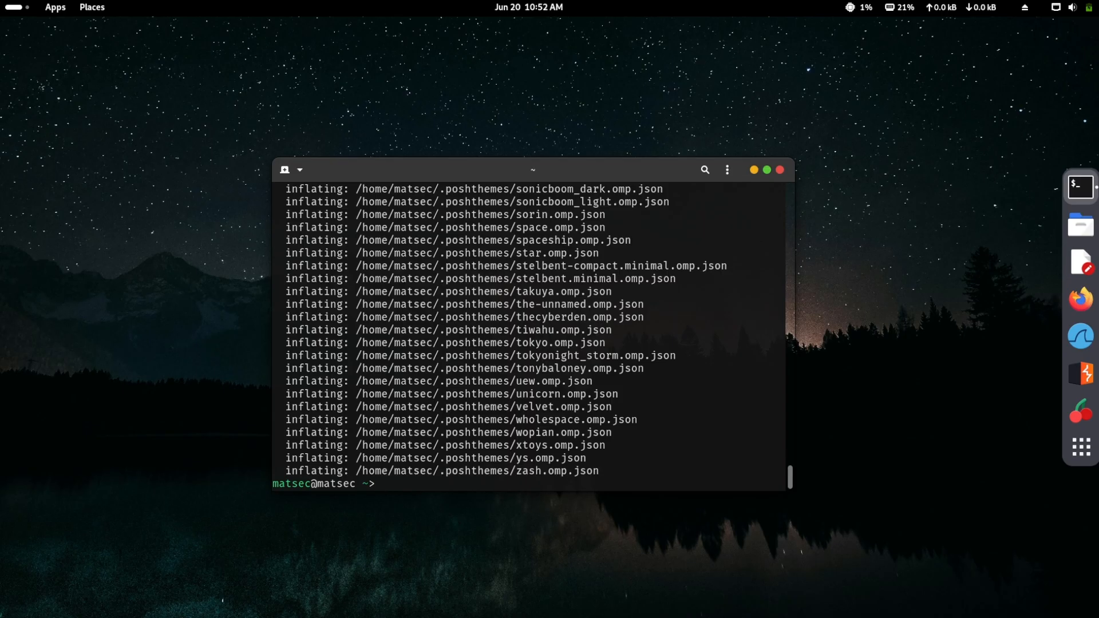
right_click(518, 392)
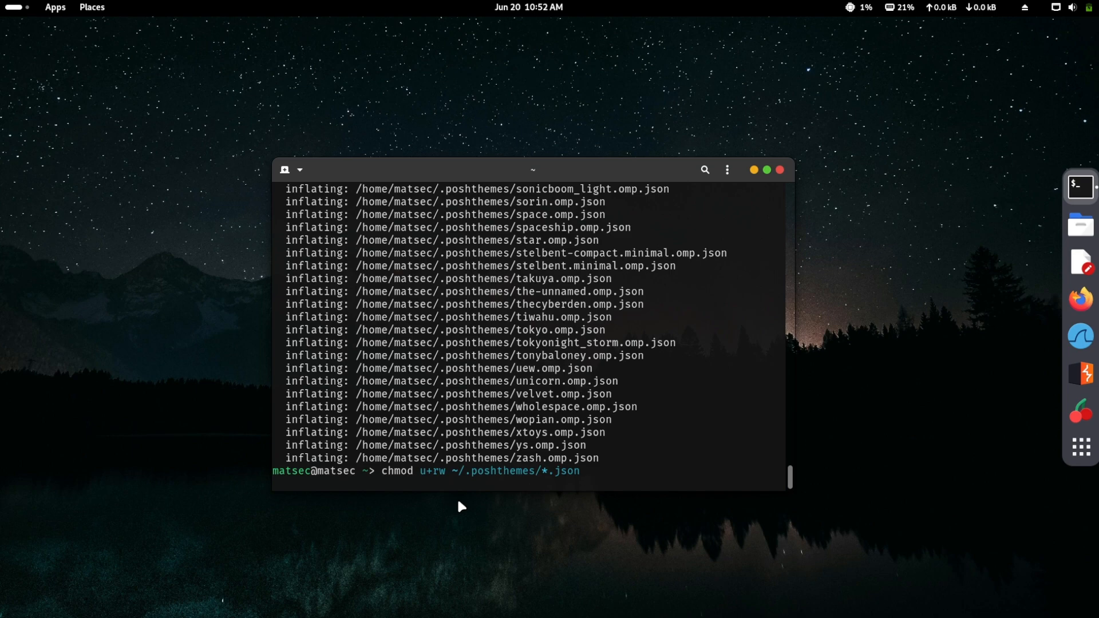
key(Return)
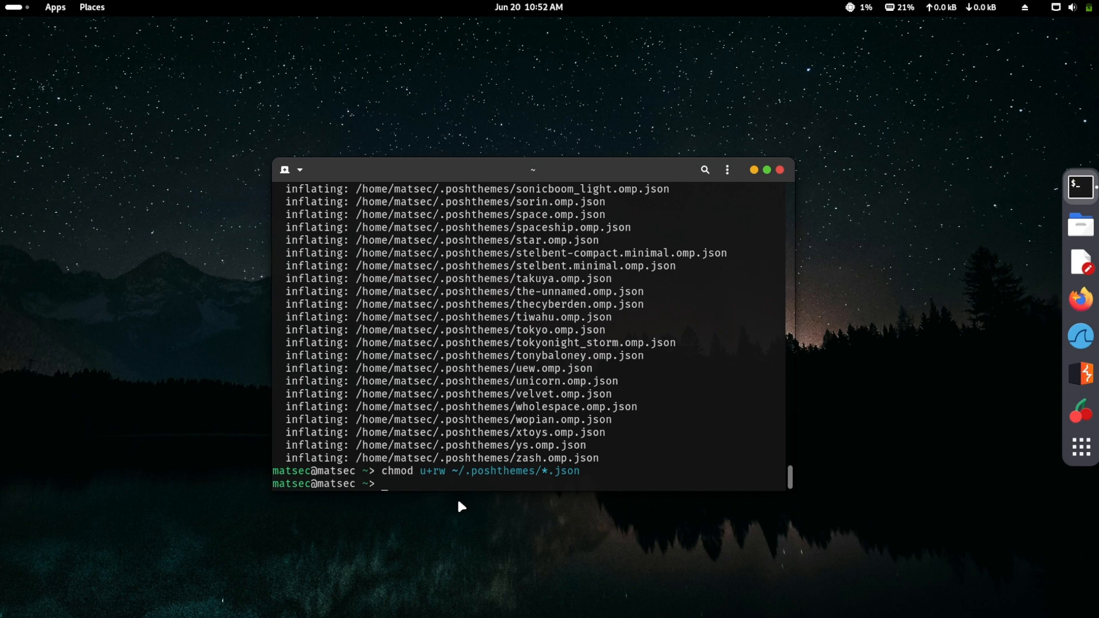
text(rm ~/.poshthemes/themes.zip)
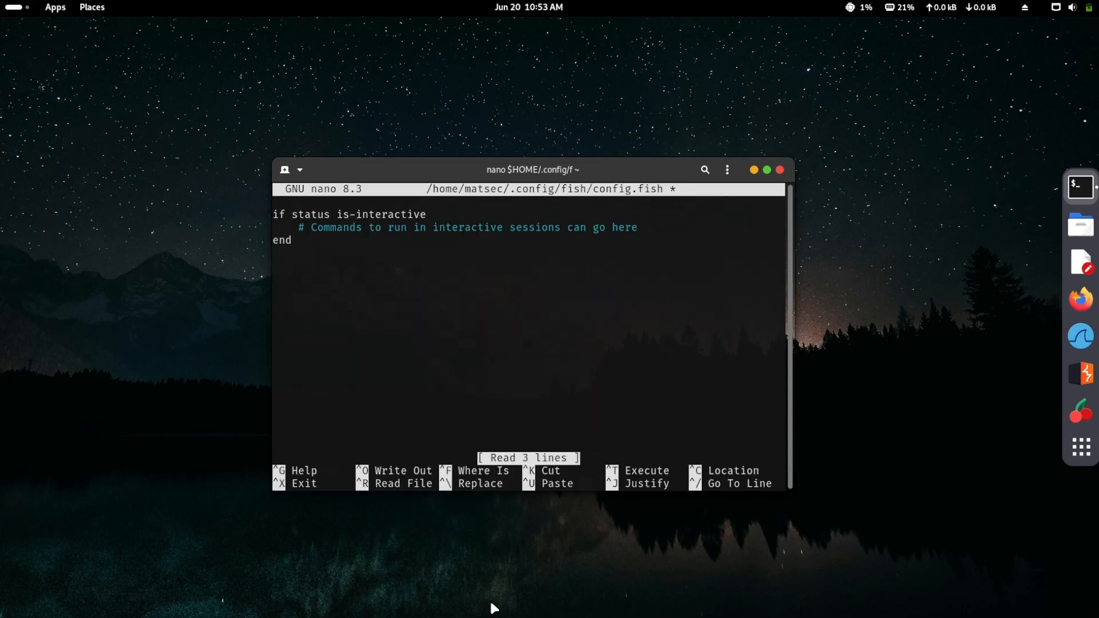
Paste the oh-my-posh init line with the montys theme into config.fish, then save and exit nano
right_click(379, 237)
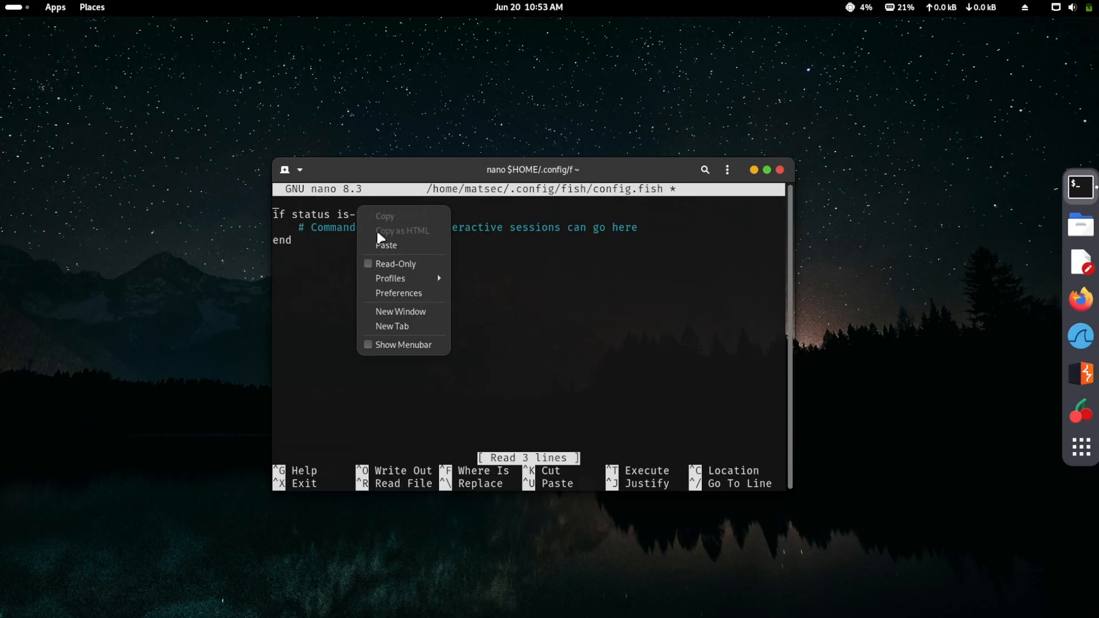
click(387, 245)
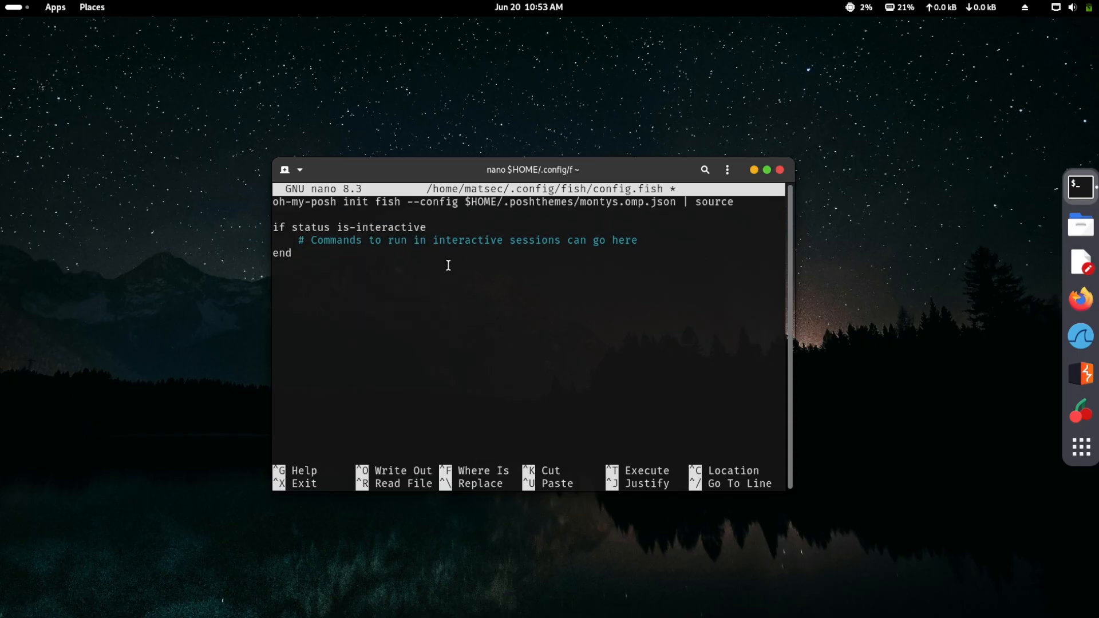
mouse_move(516, 289)
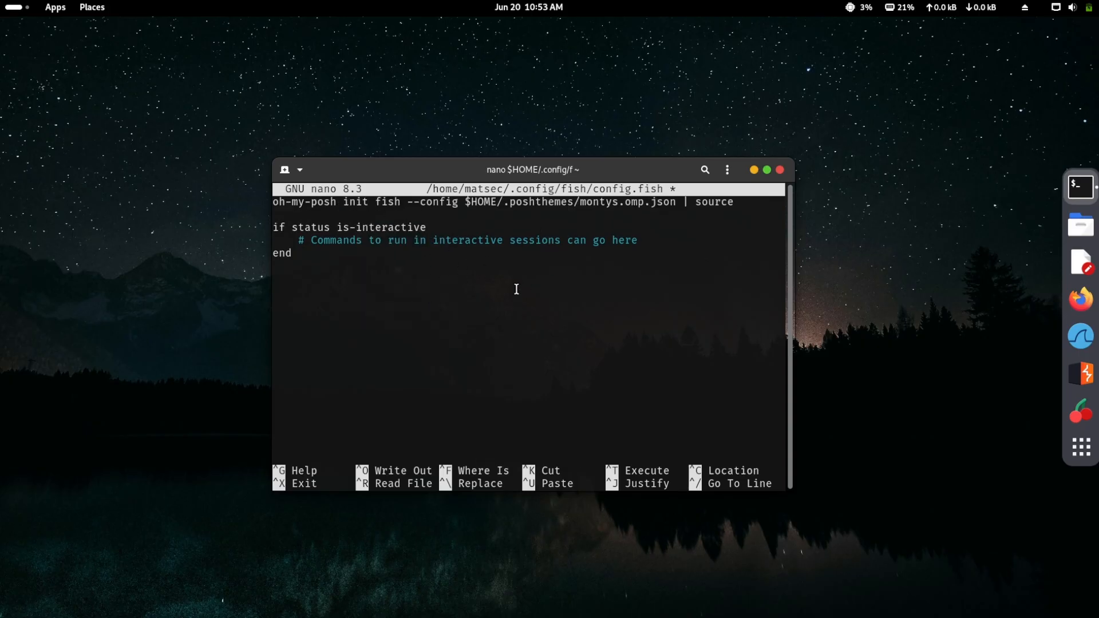
mouse_move(599, 210)
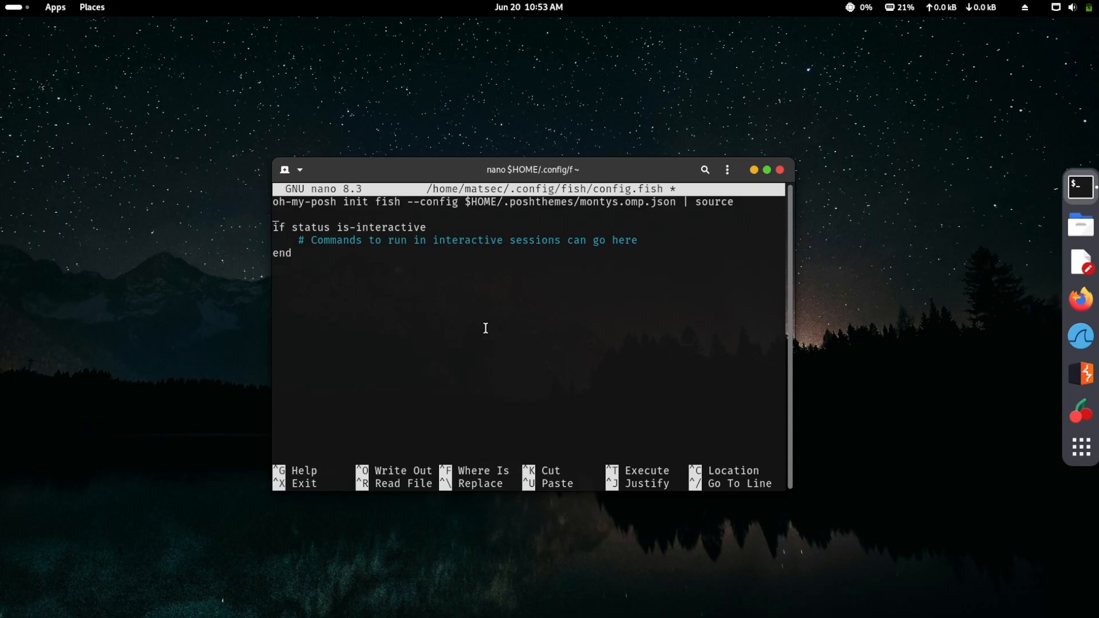
key(ctrl+x)
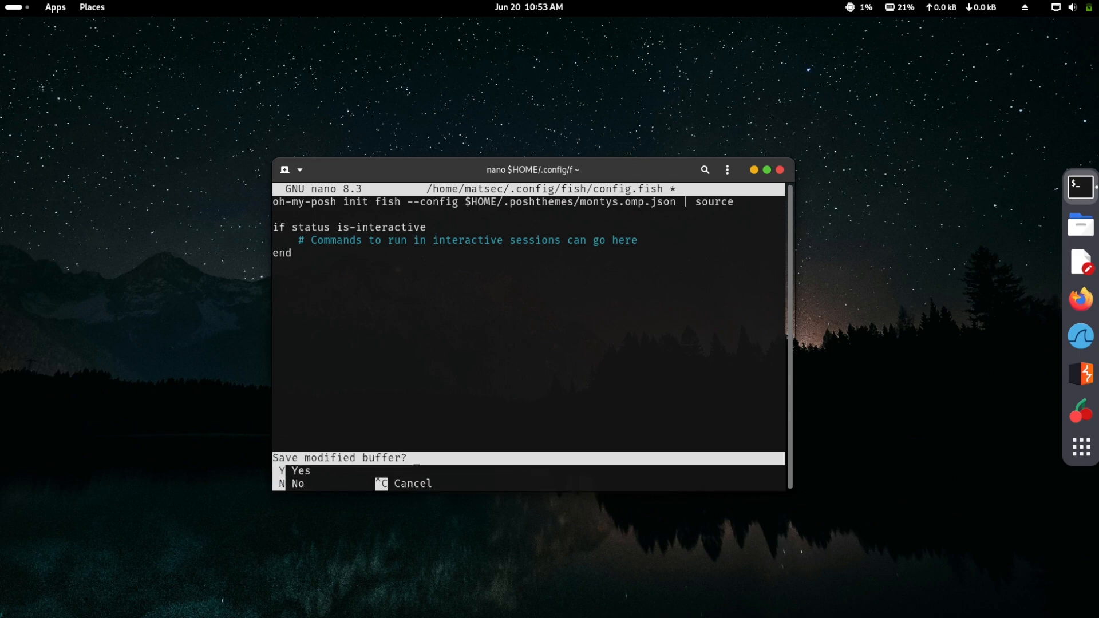
key(y)
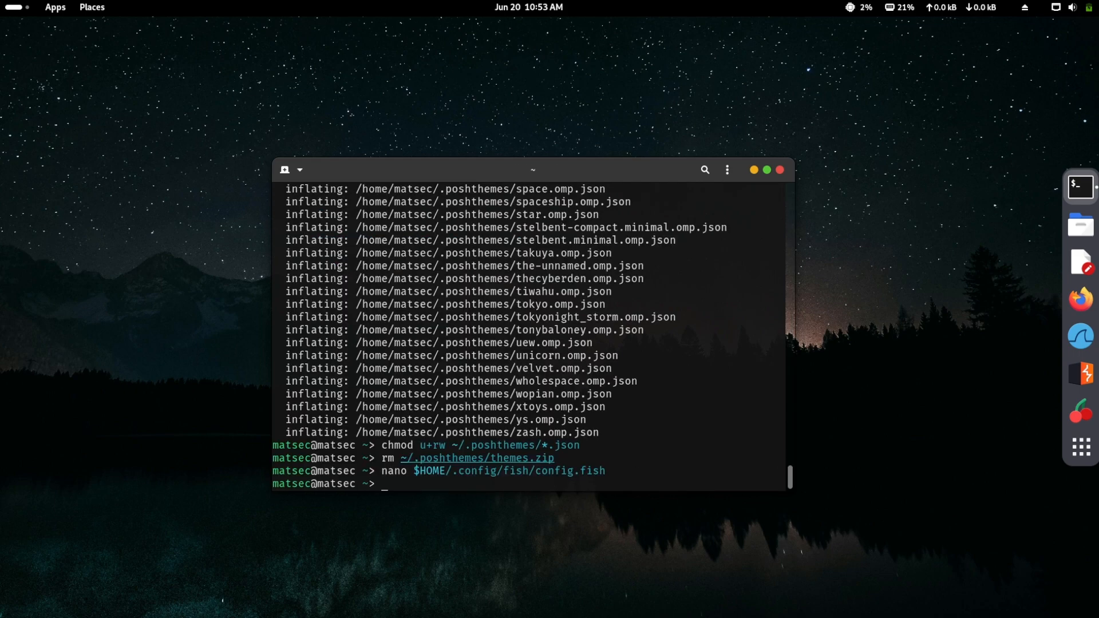
Run the Gogh installer script via bash -c and wget, and pick theme 69, Base4tone Modern N
text(bash -c  "$(wget -qO- https://git.io/vQgMr)")
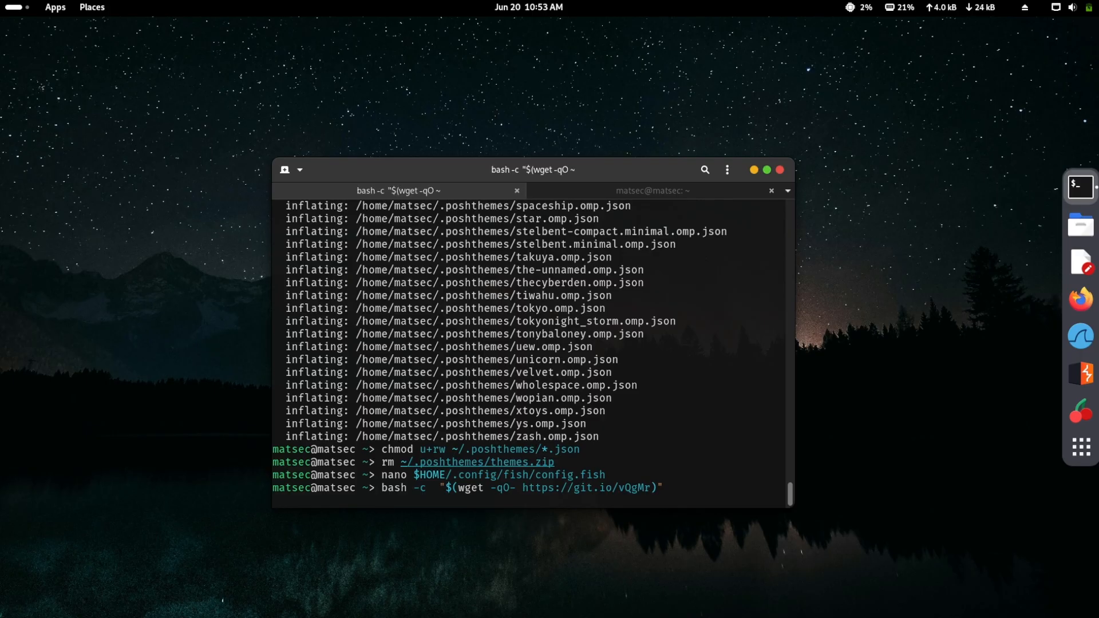
key(Return)
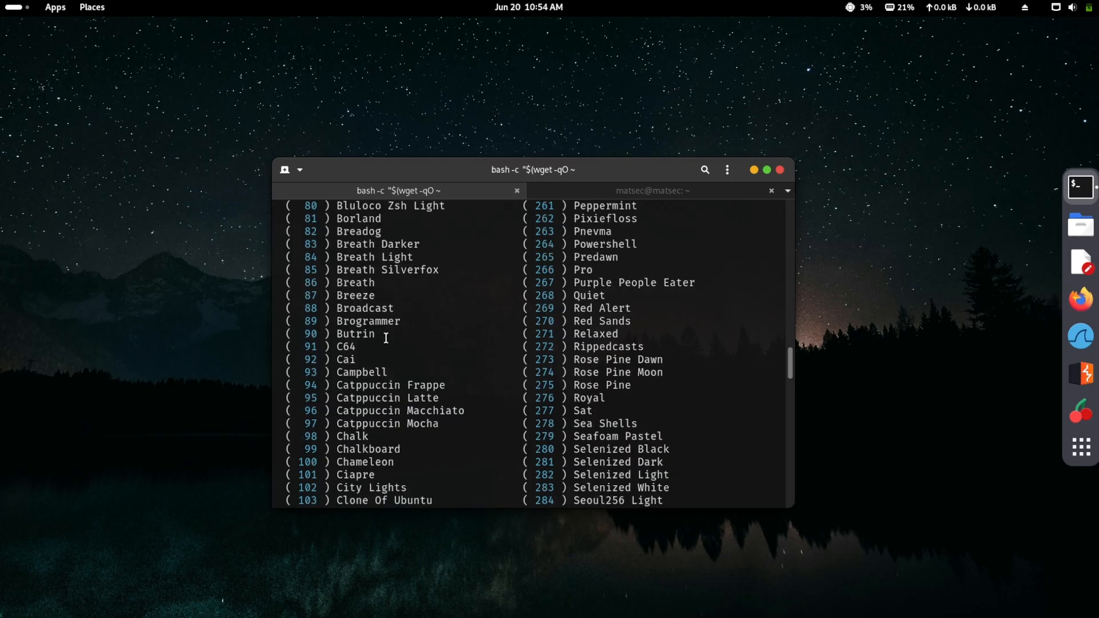
scroll(up, 3)
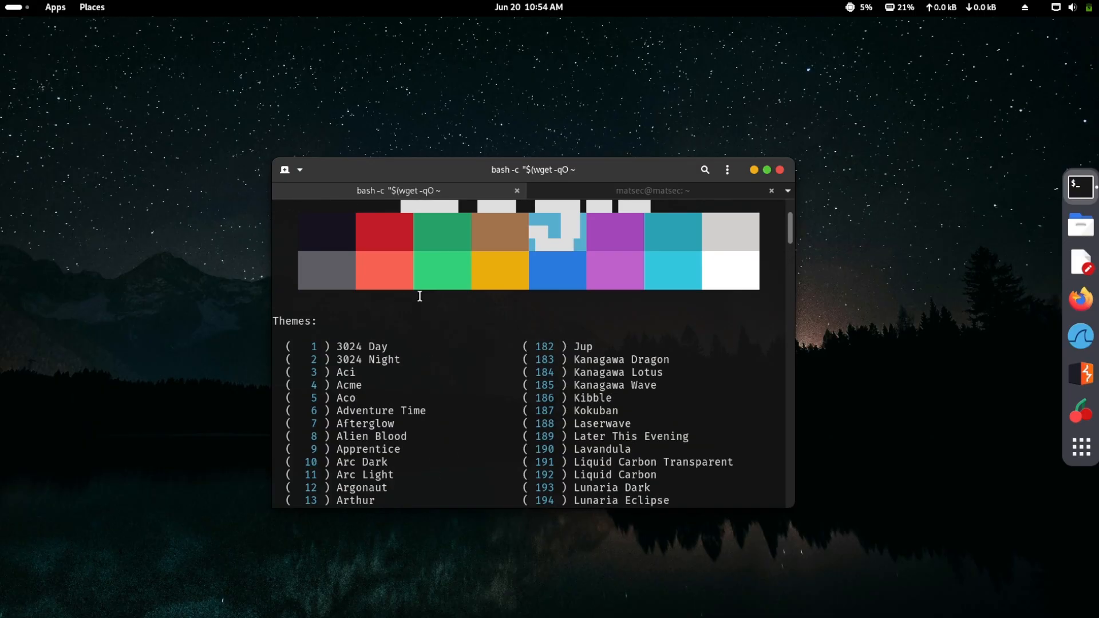
scroll(down, 3)
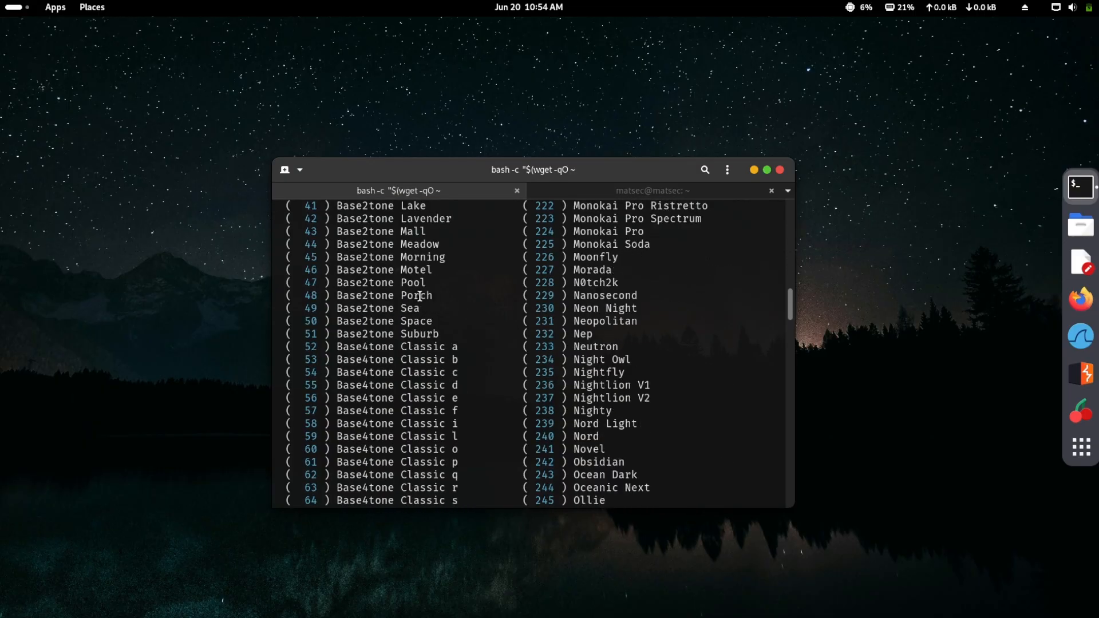
scroll(down, 3)
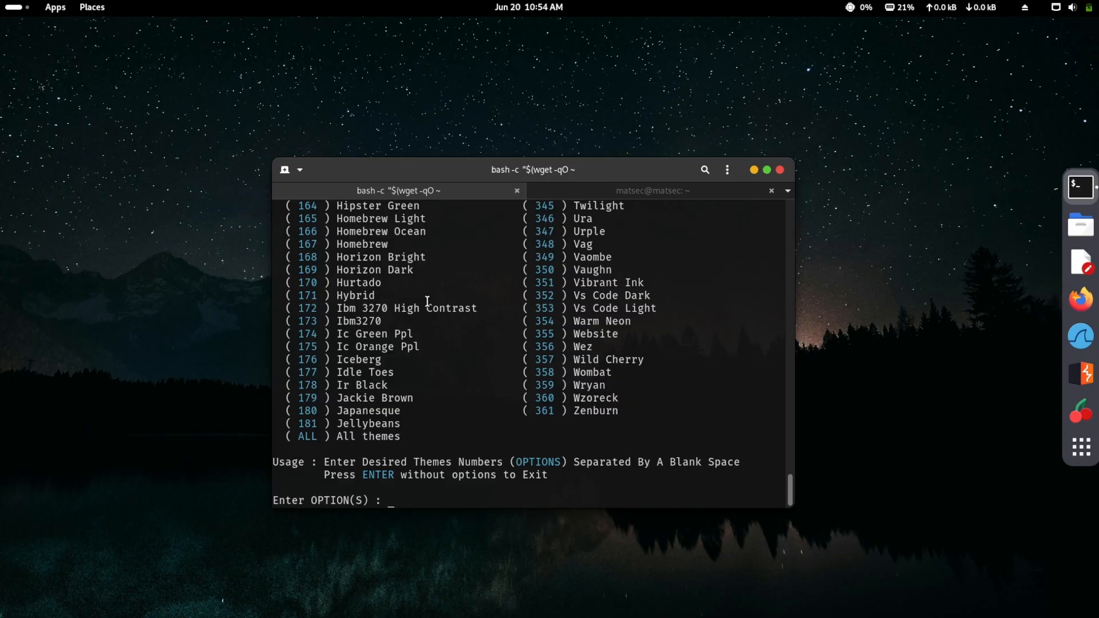
text(69)
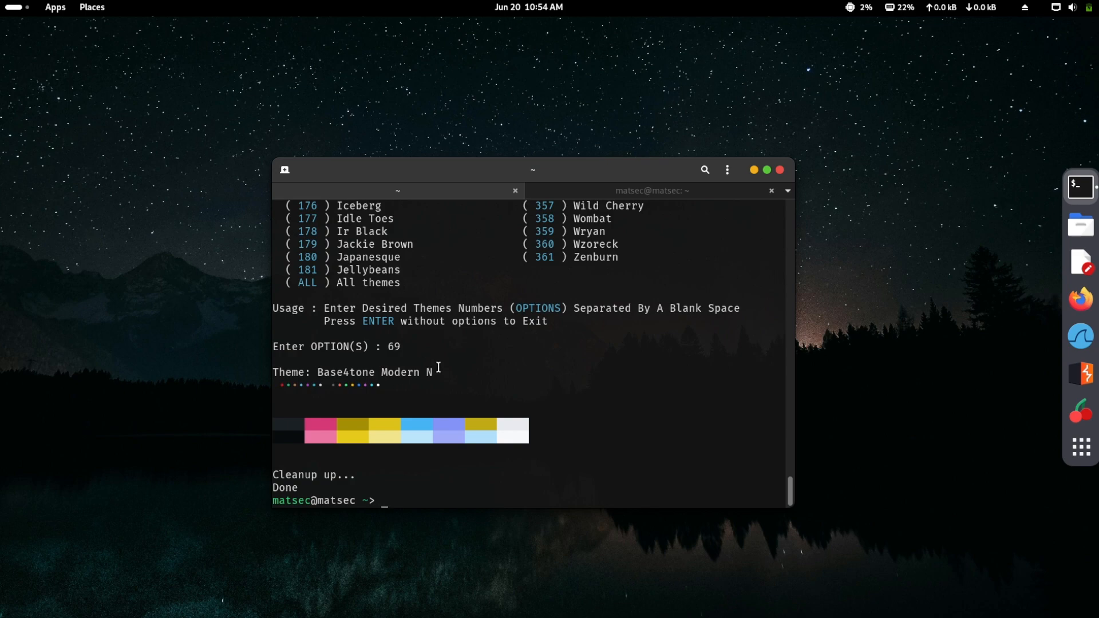
mouse_move(303, 181)
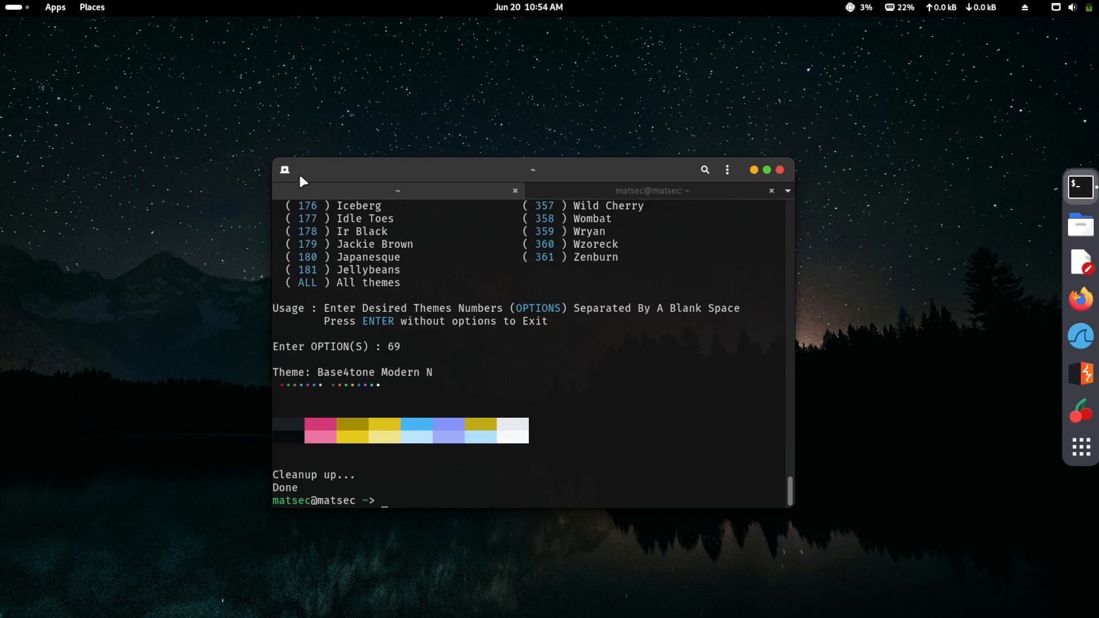
Close the current terminal window and relaunch Terminal from the dock
click(780, 169)
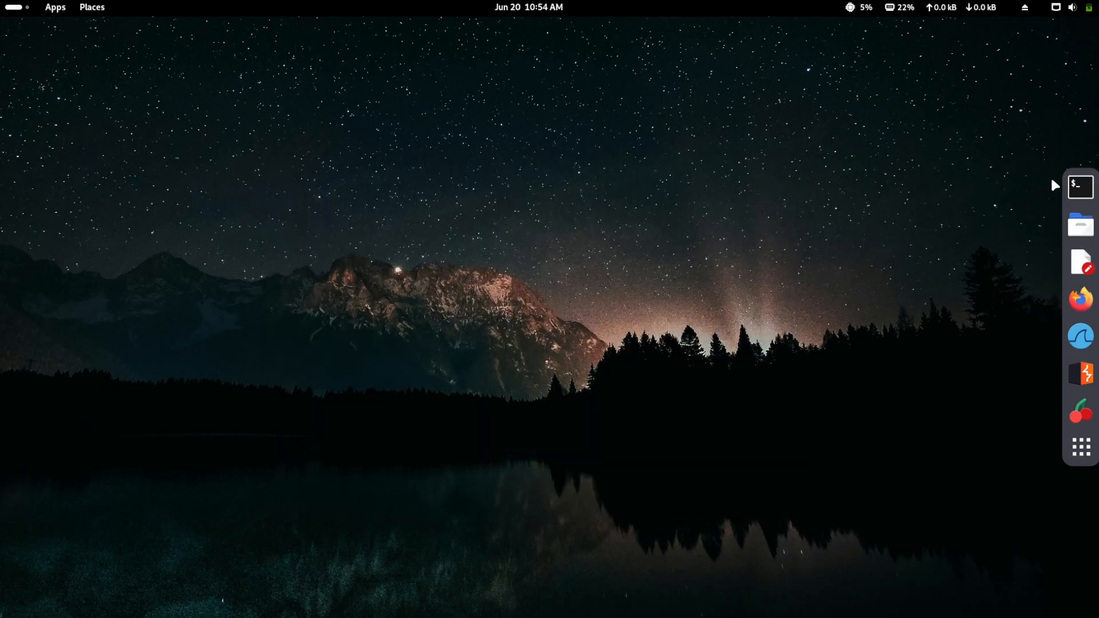
click(1079, 186)
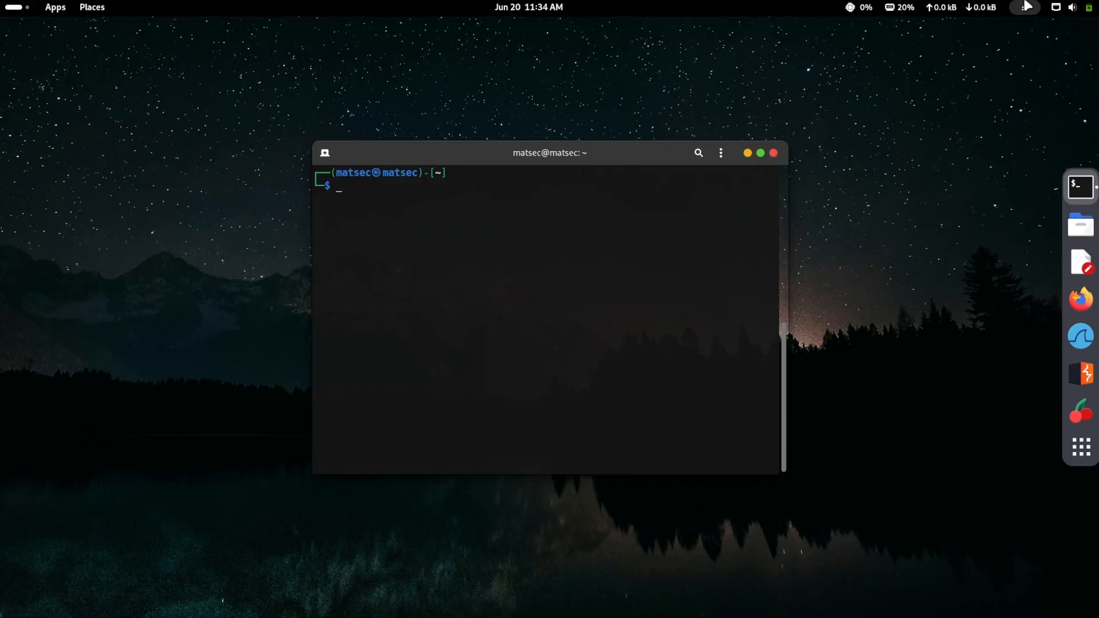
In Preferences, enable 'Run a custom command' set to fish for the FISH profile
click(720, 153)
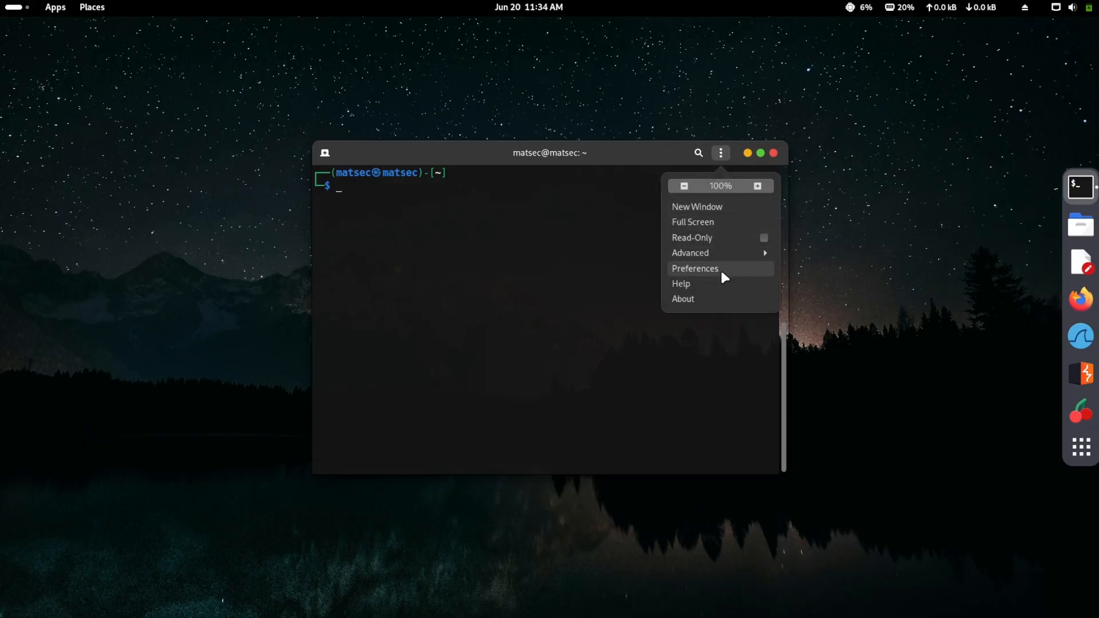
click(694, 269)
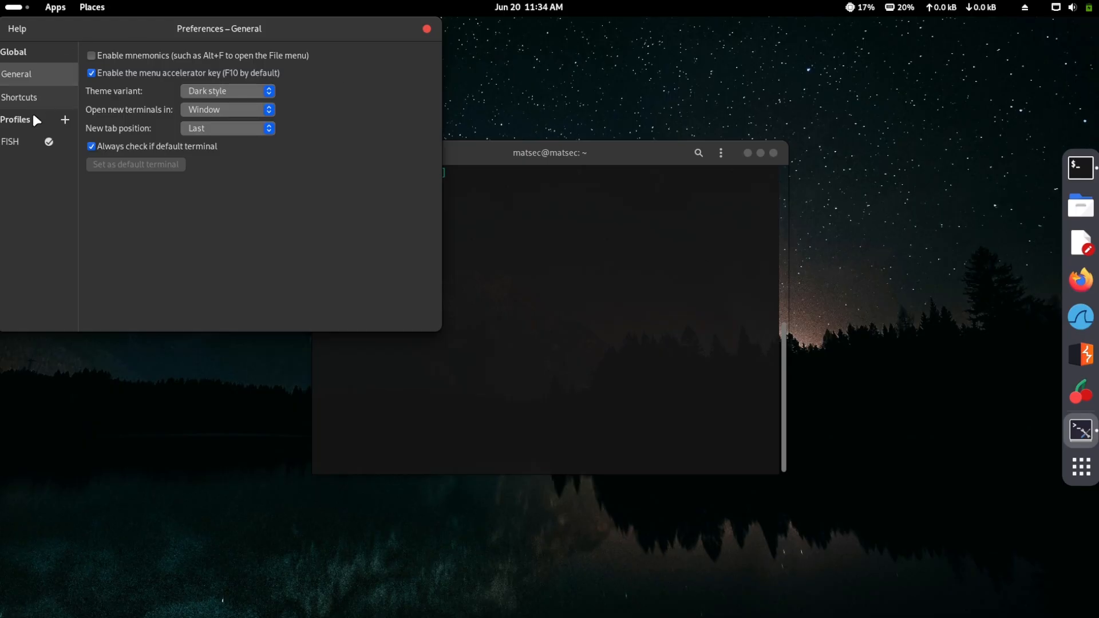
click(9, 141)
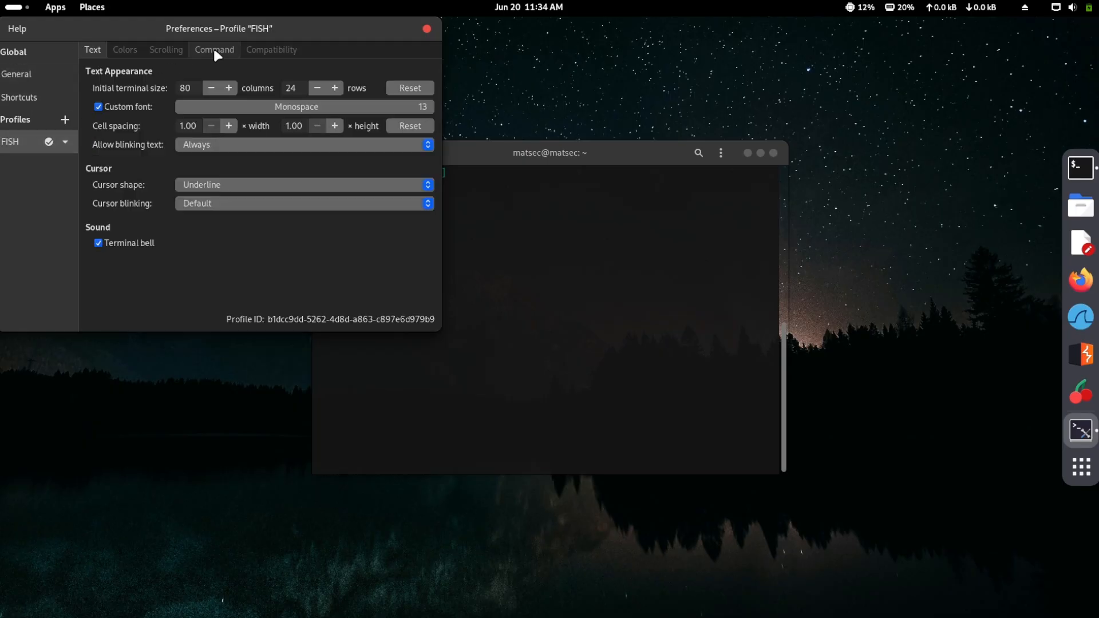
click(215, 49)
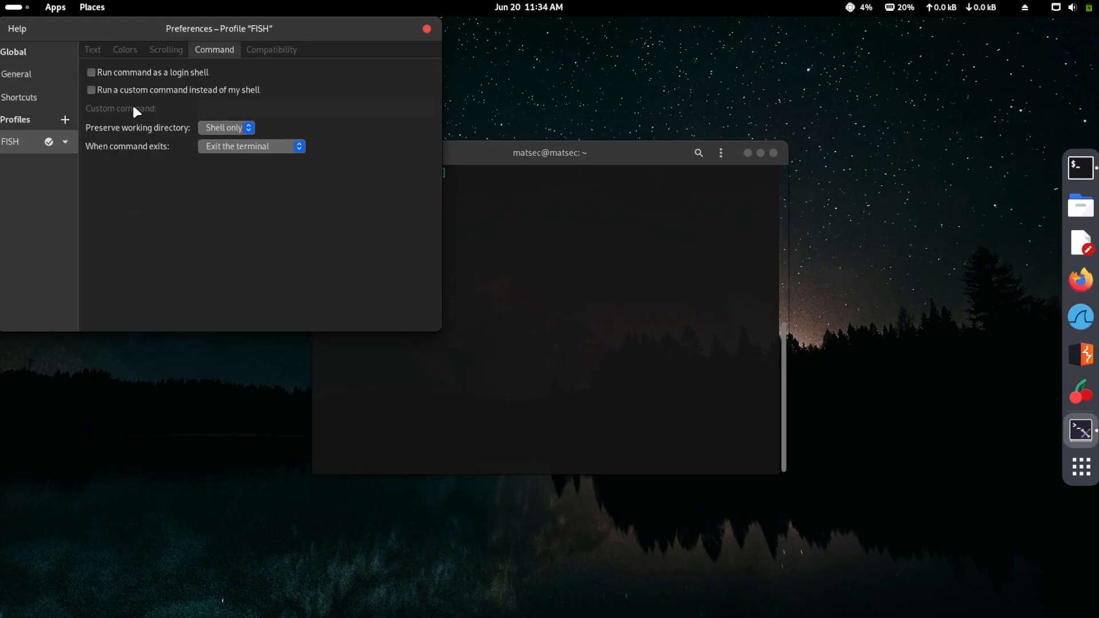
click(91, 90)
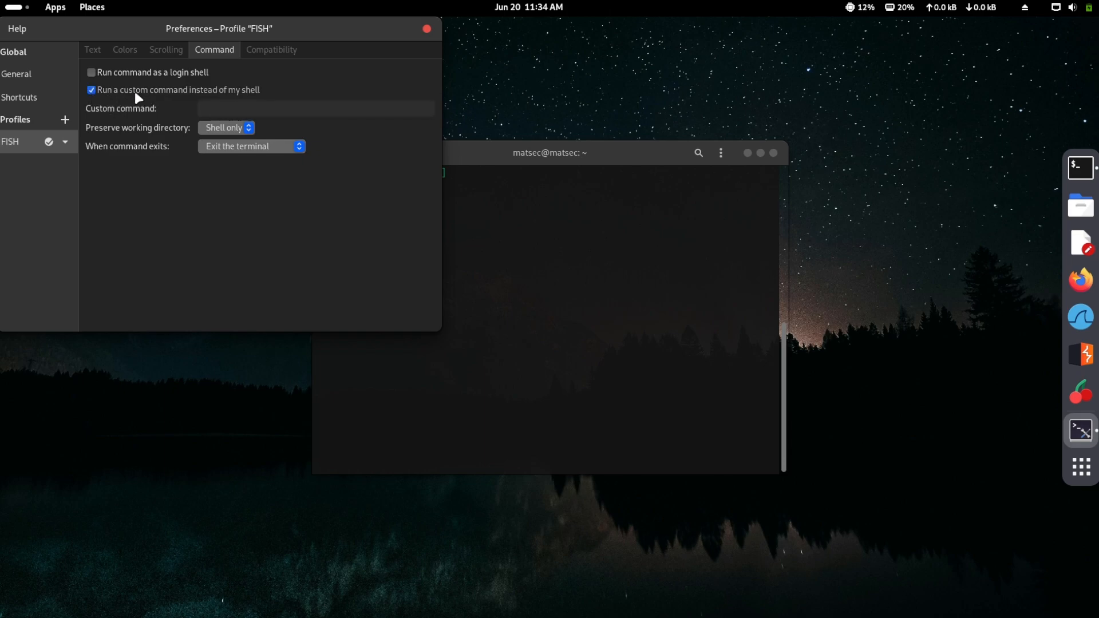
click(315, 108)
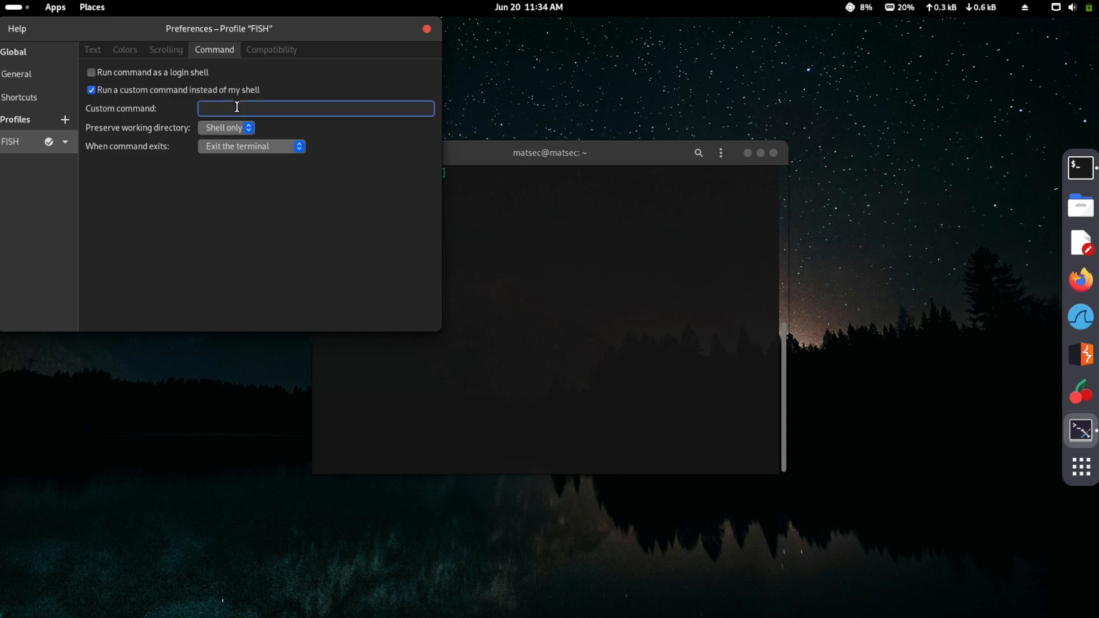
text(fish)
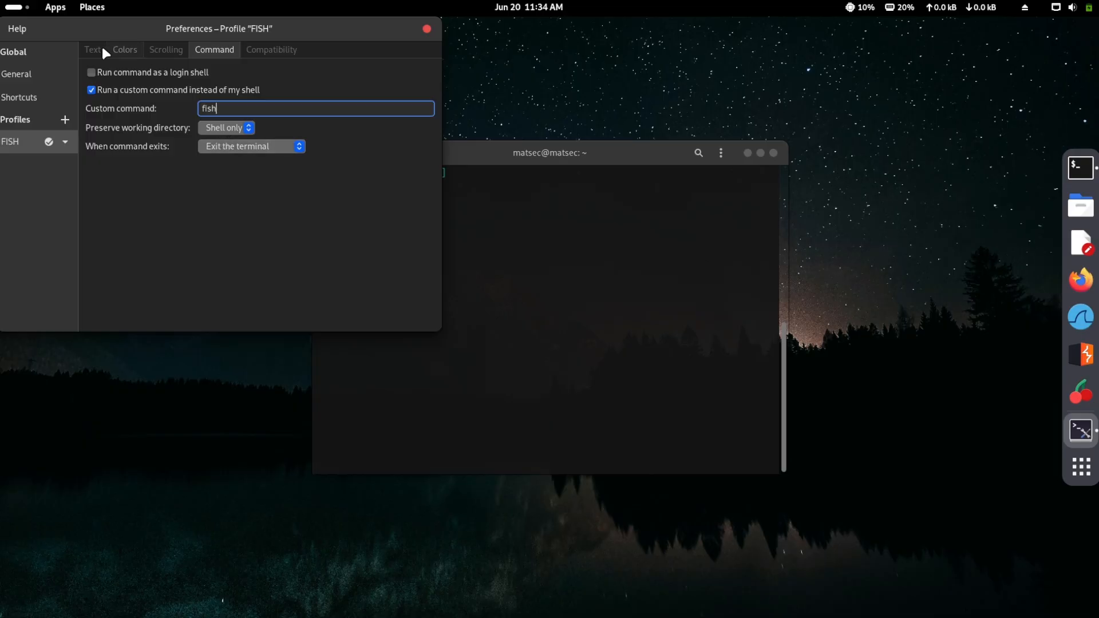
click(91, 50)
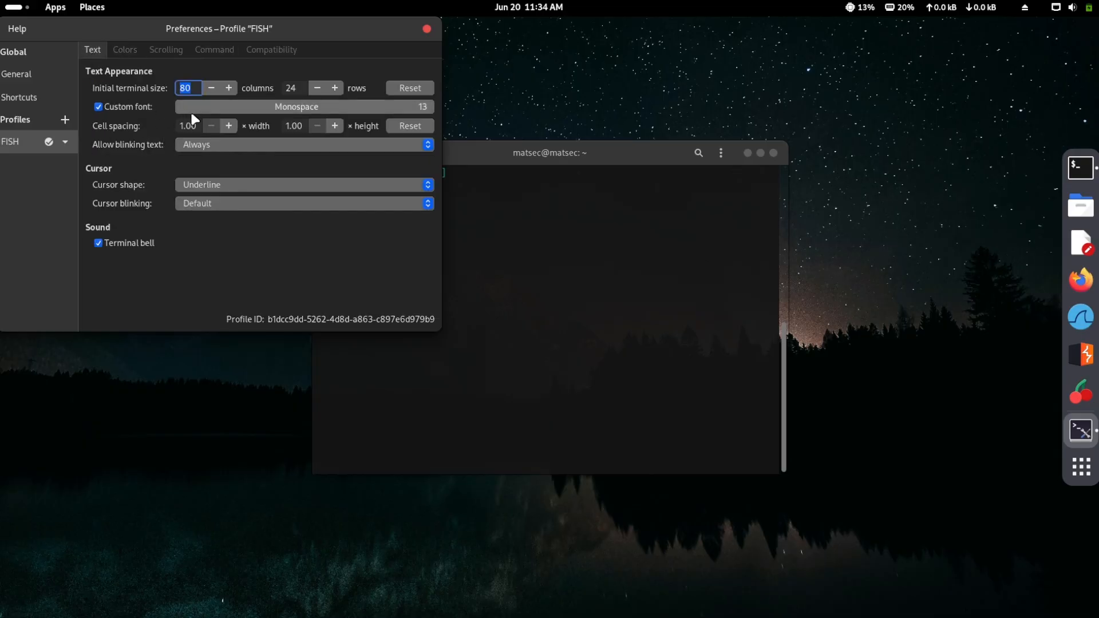
Select FiraCode Nerd Font as the FISH profile's custom font, then close Preferences
click(296, 106)
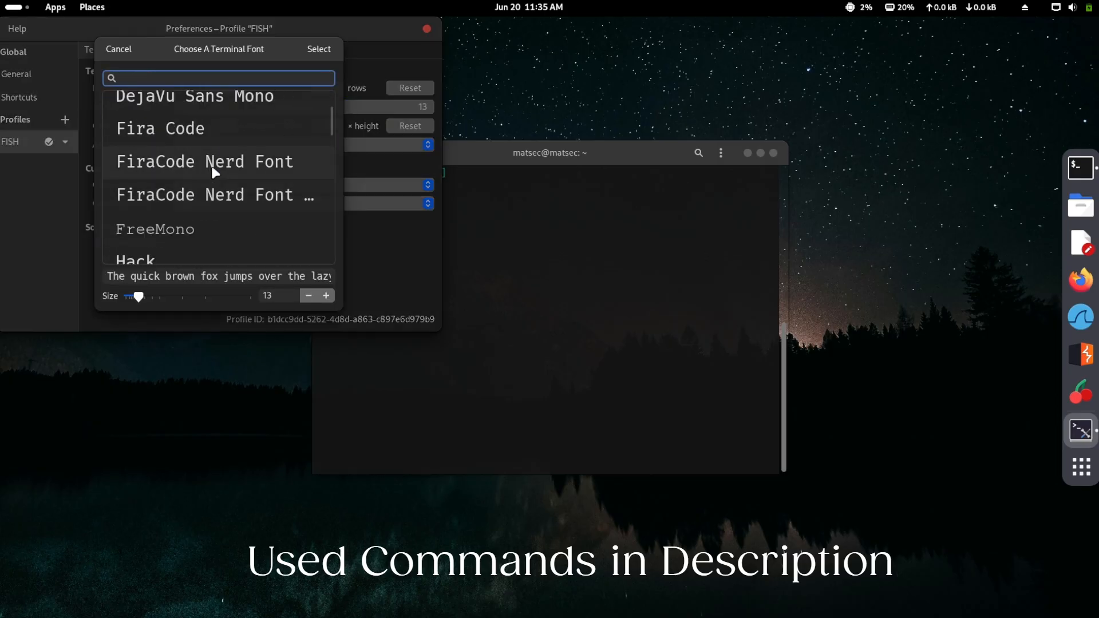
click(203, 162)
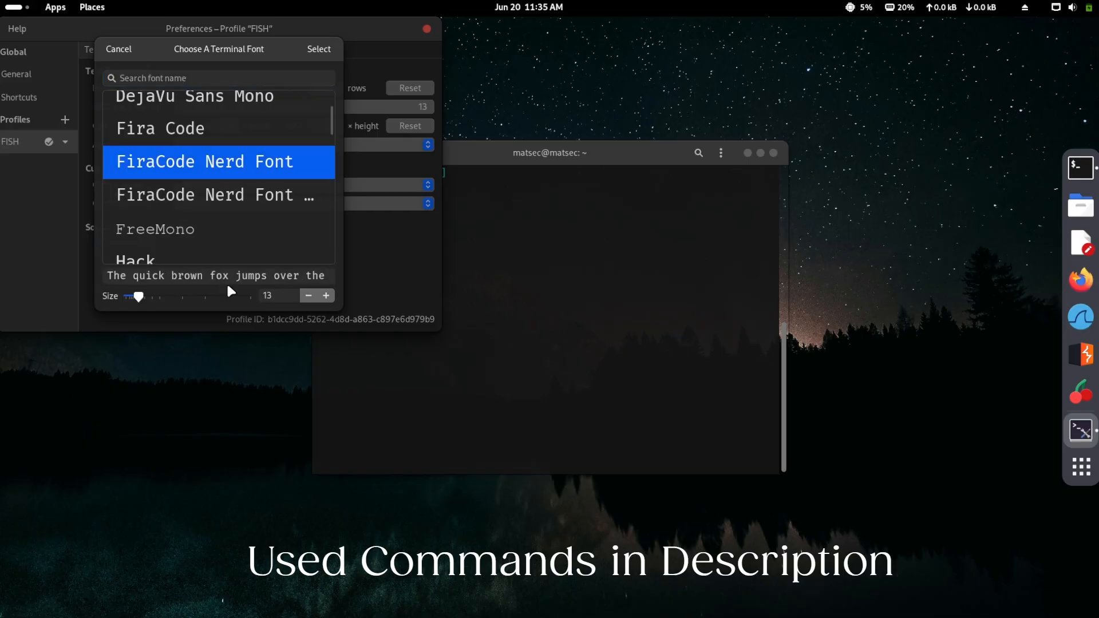
click(318, 49)
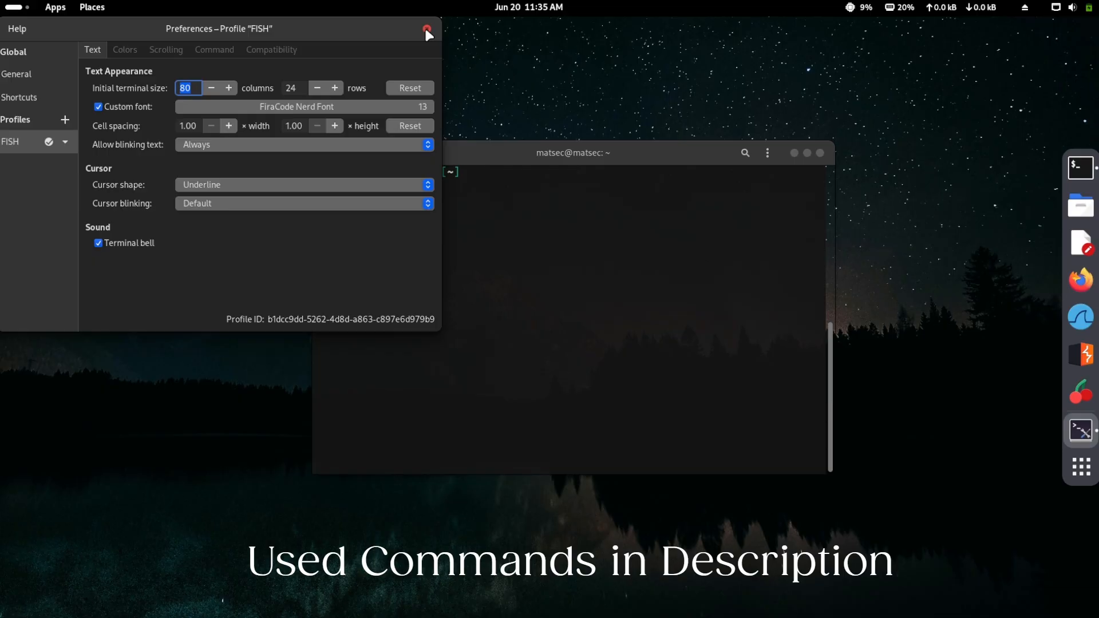
click(427, 29)
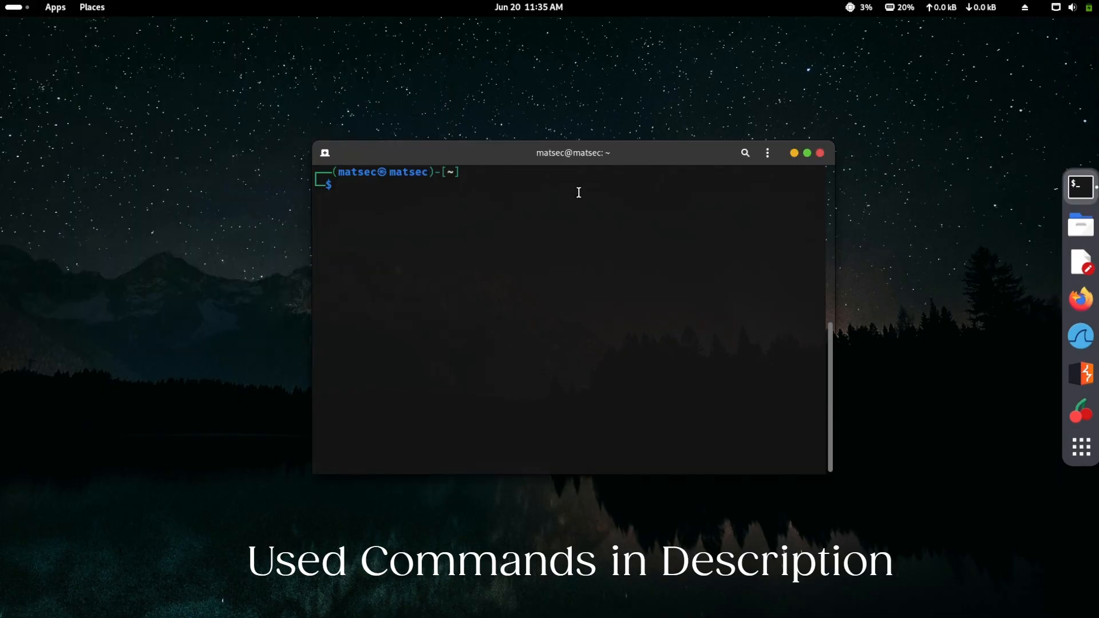
Close the terminal and relaunch it from the dock so fish loads with the oh-my-posh prompt
click(819, 153)
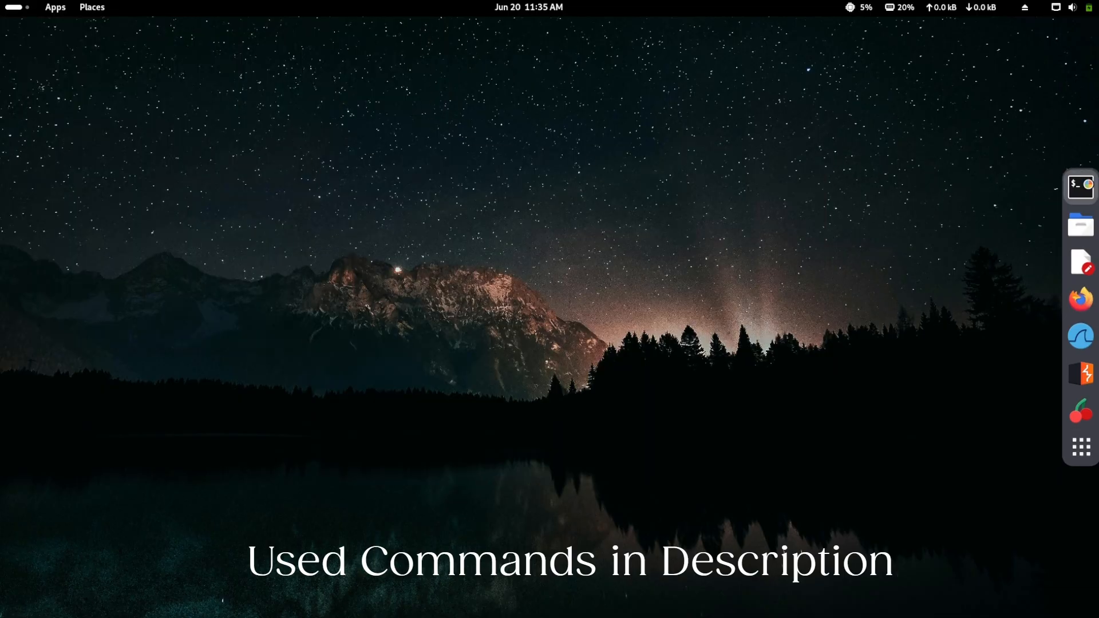
click(1080, 187)
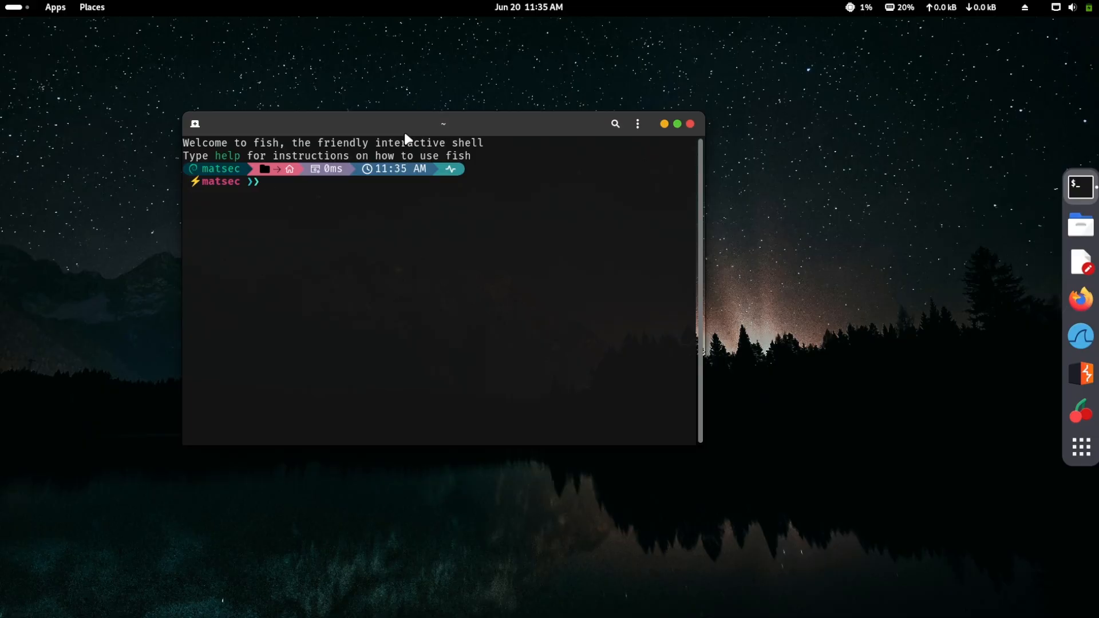
mouse_move(408, 141)
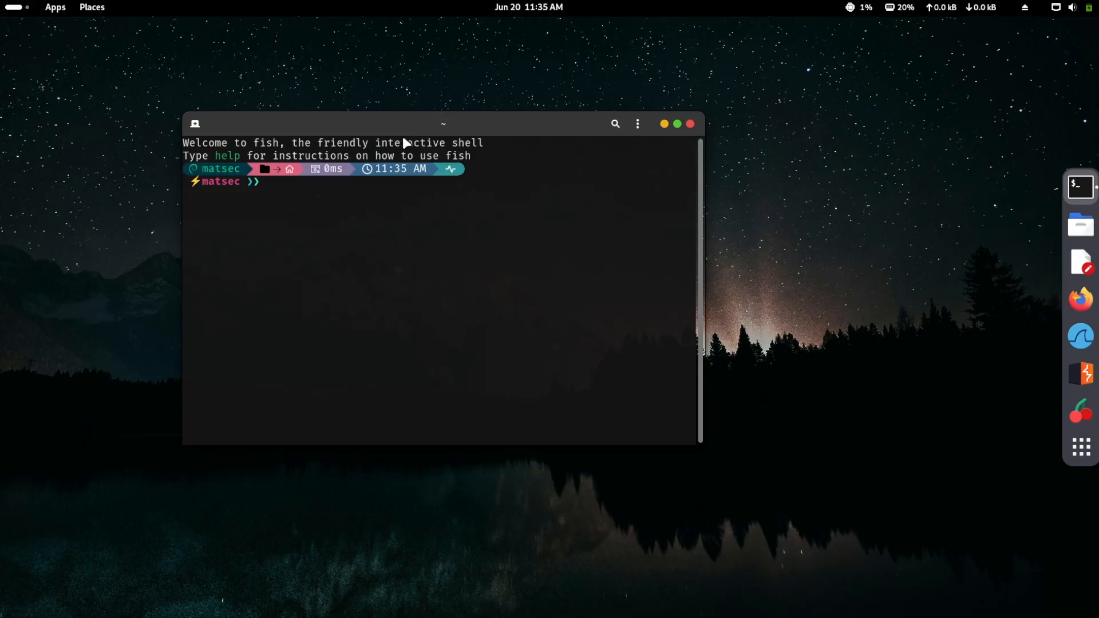